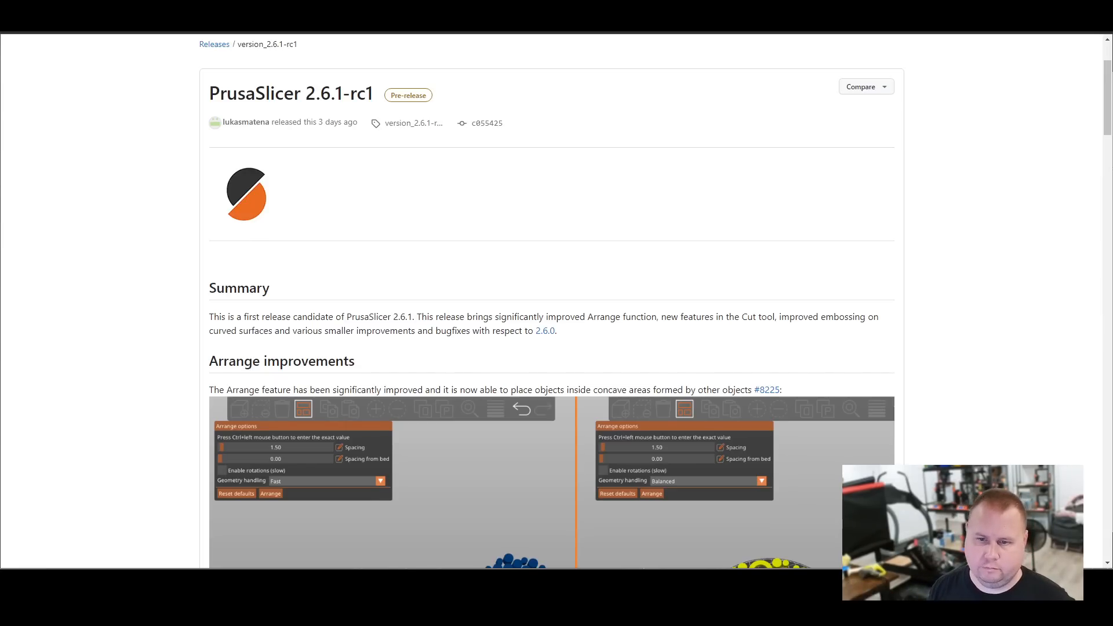
- Scroll the 2.6.1-rc1 release page down to the Arrange improvements comparison images
scroll("down", 3)
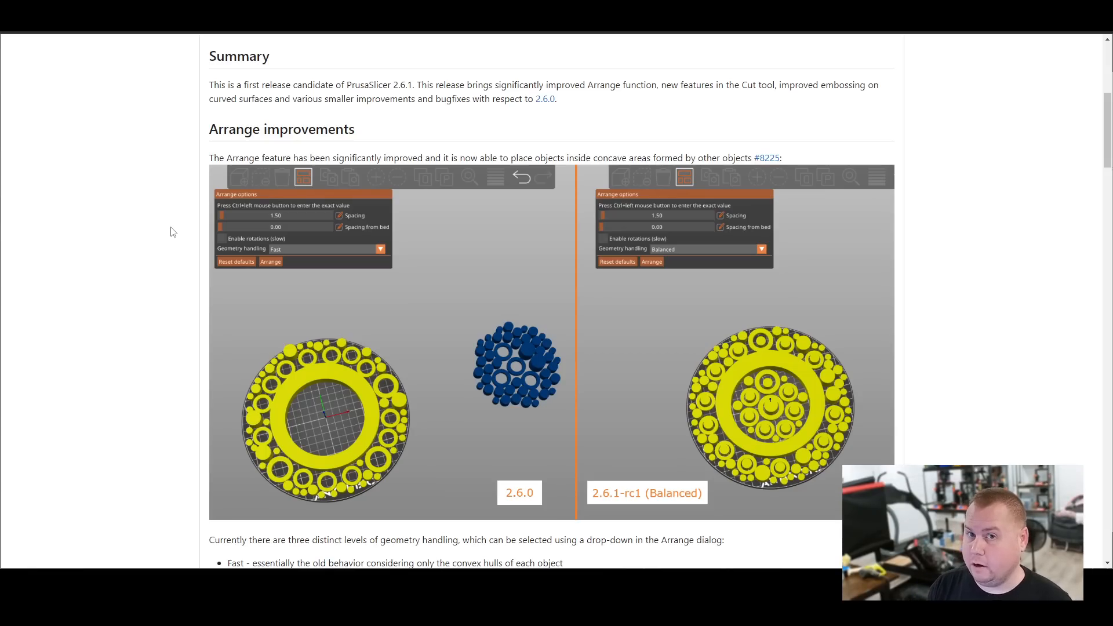
- Scroll past the arrange options and bug list to the Cut tool Dovetail and Snap examples
scroll("down", 3)
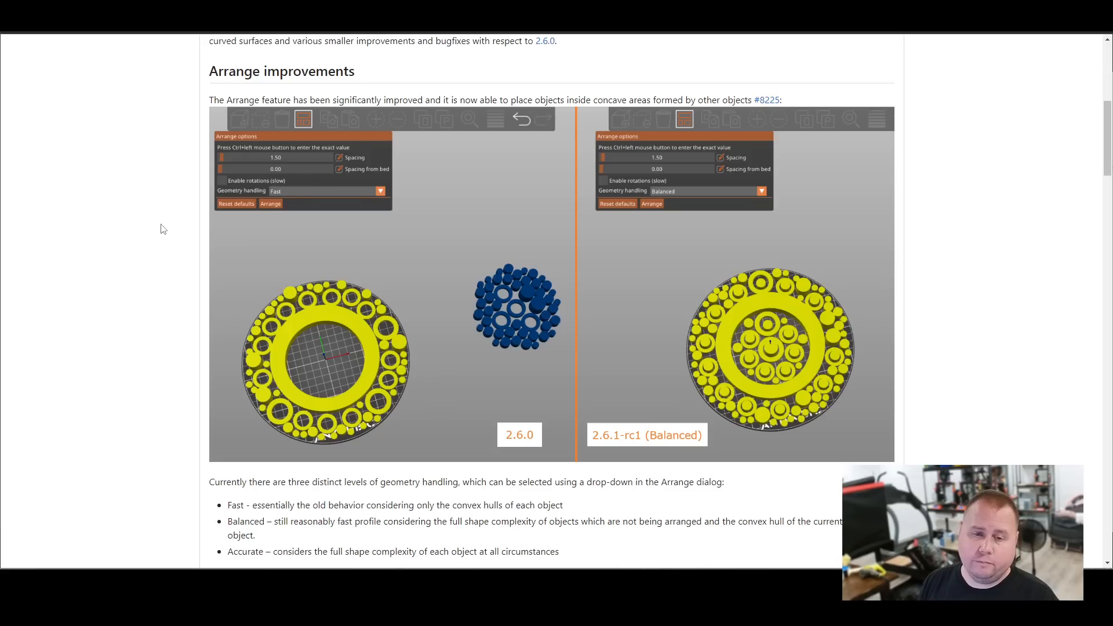
mouse_move(137, 266)
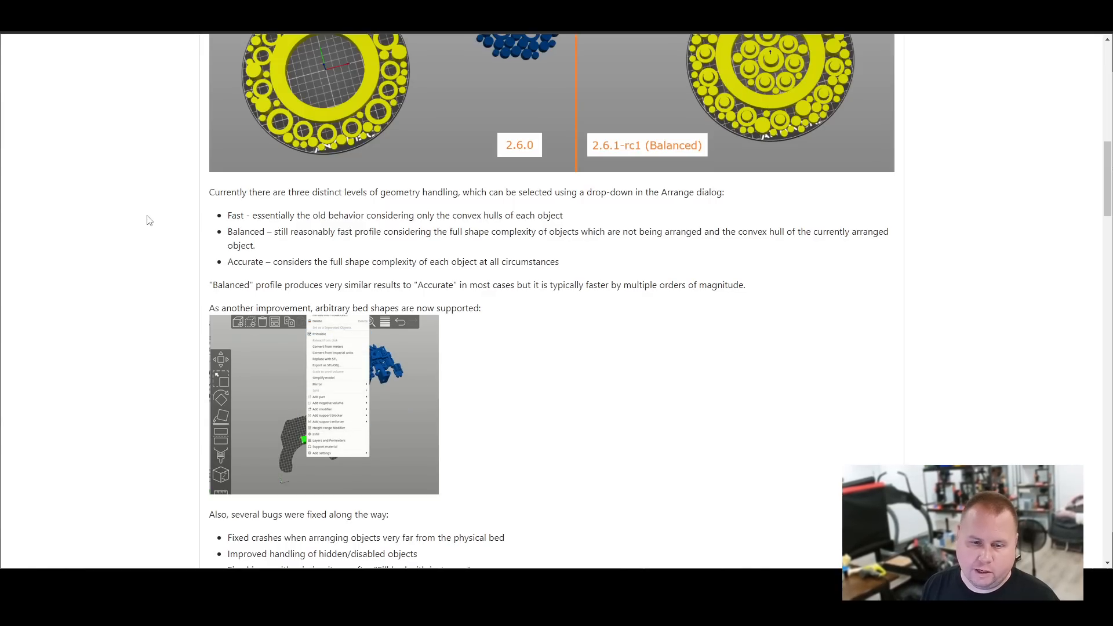
scroll("down", 3)
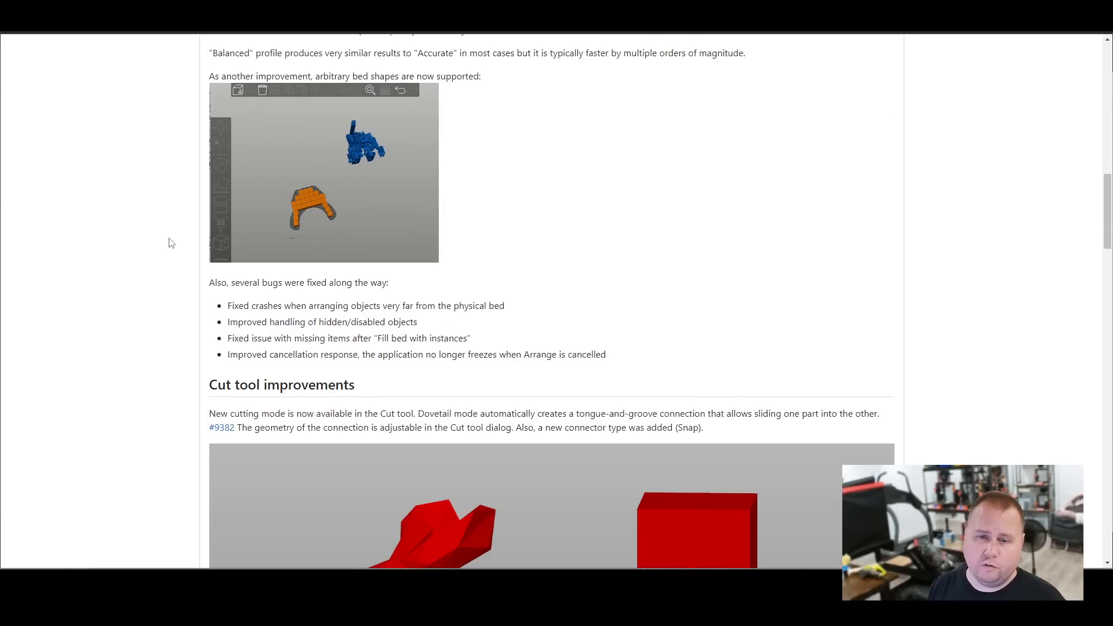
mouse_move(192, 218)
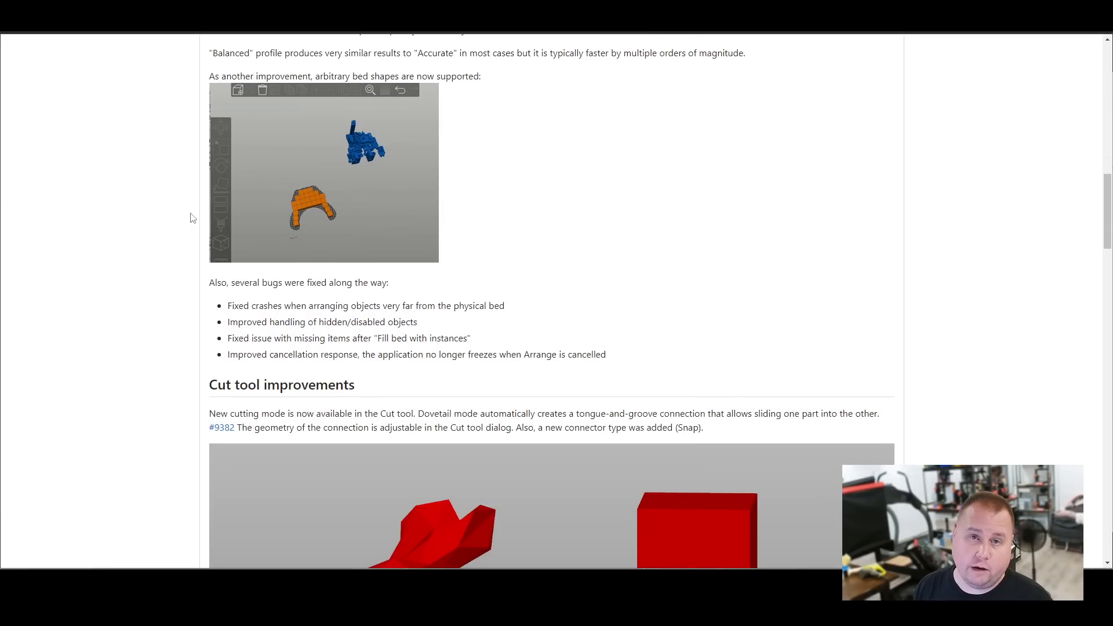
scroll("down", 3)
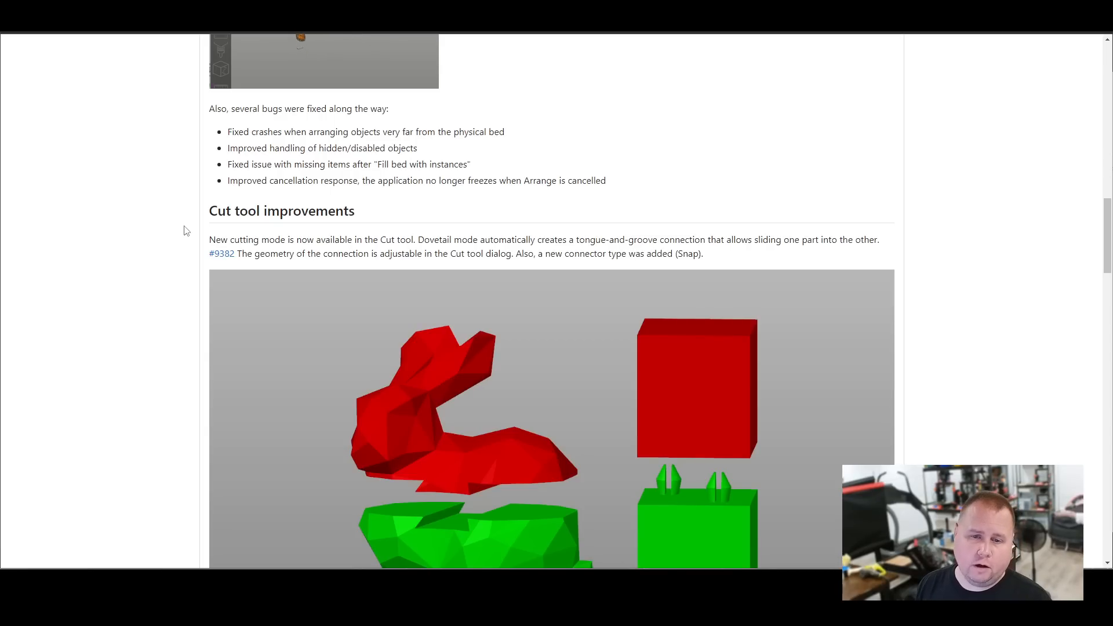
mouse_move(179, 193)
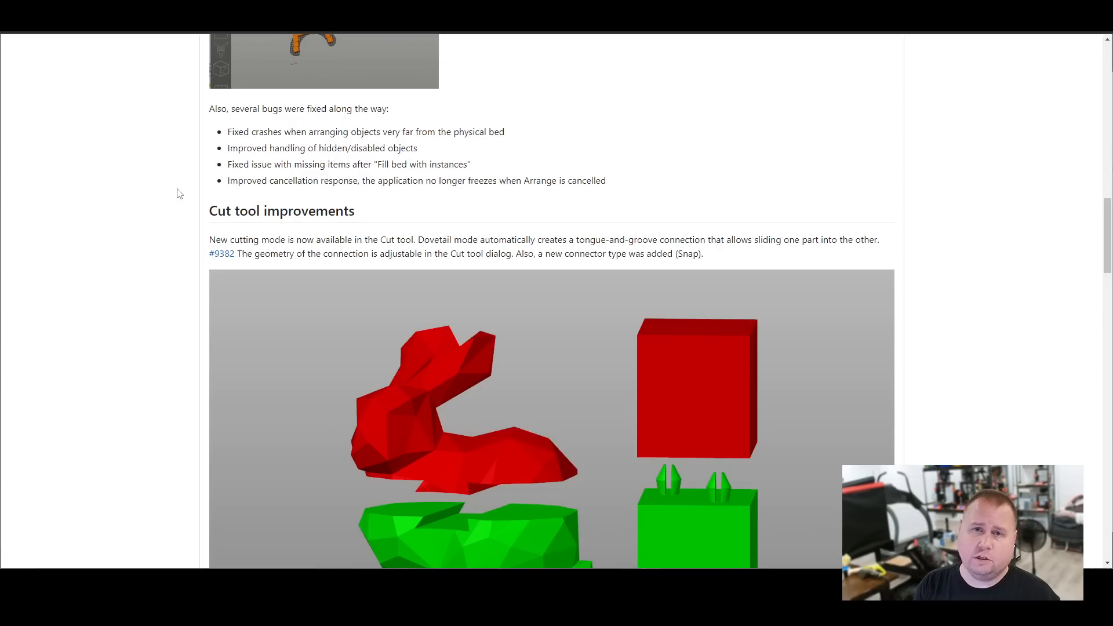
scroll("down", 3)
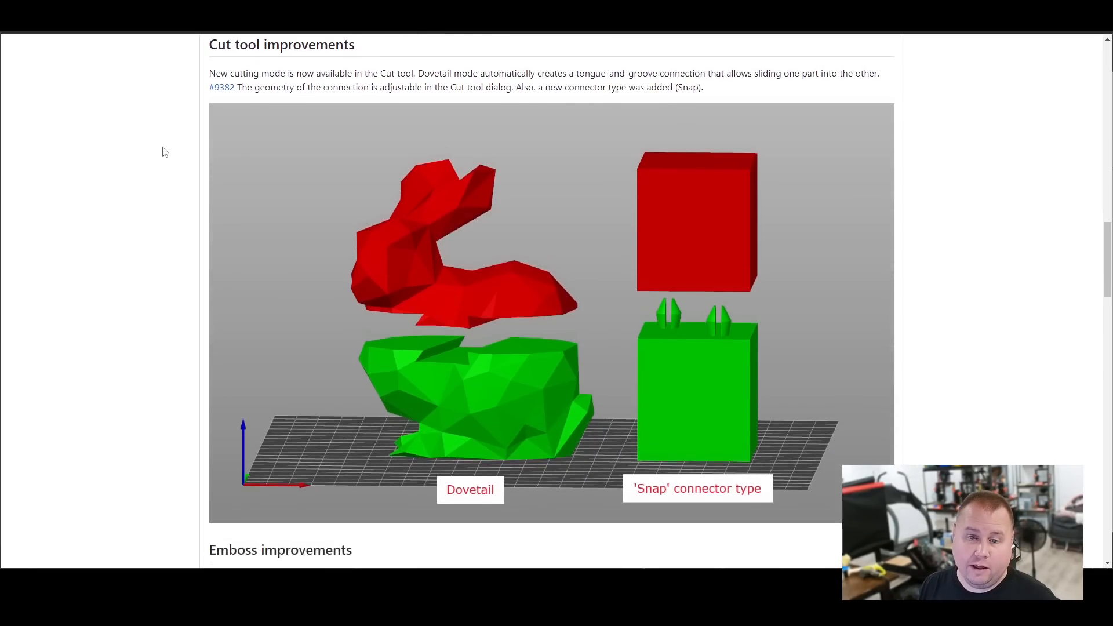
- Scroll past the Cut tool connector images to the Emboss improvements heading
scroll("down", 3)
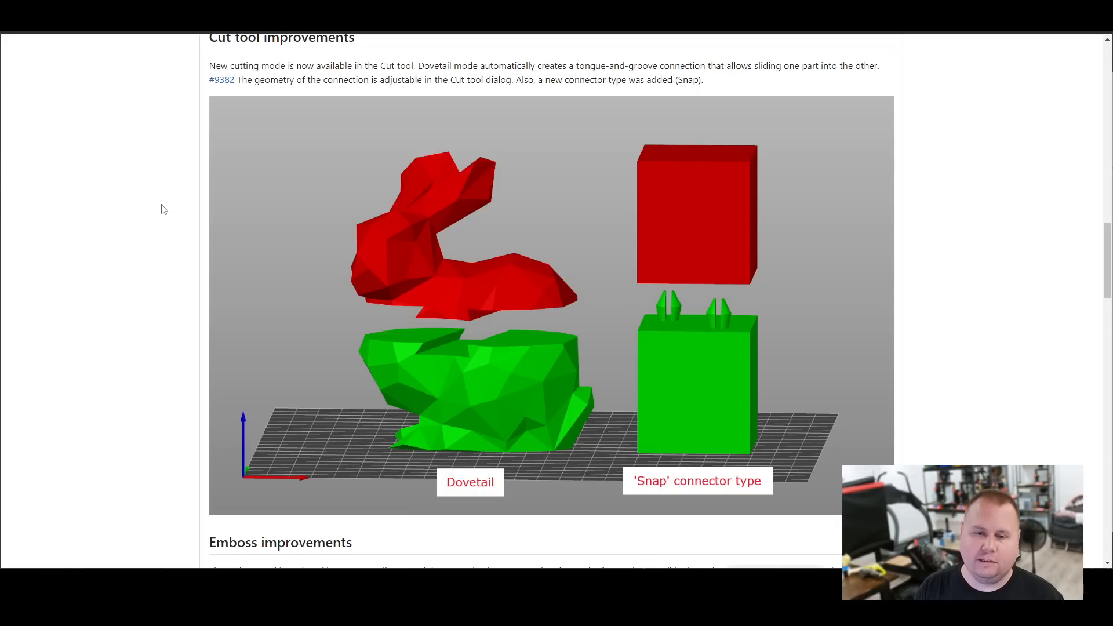
mouse_move(186, 233)
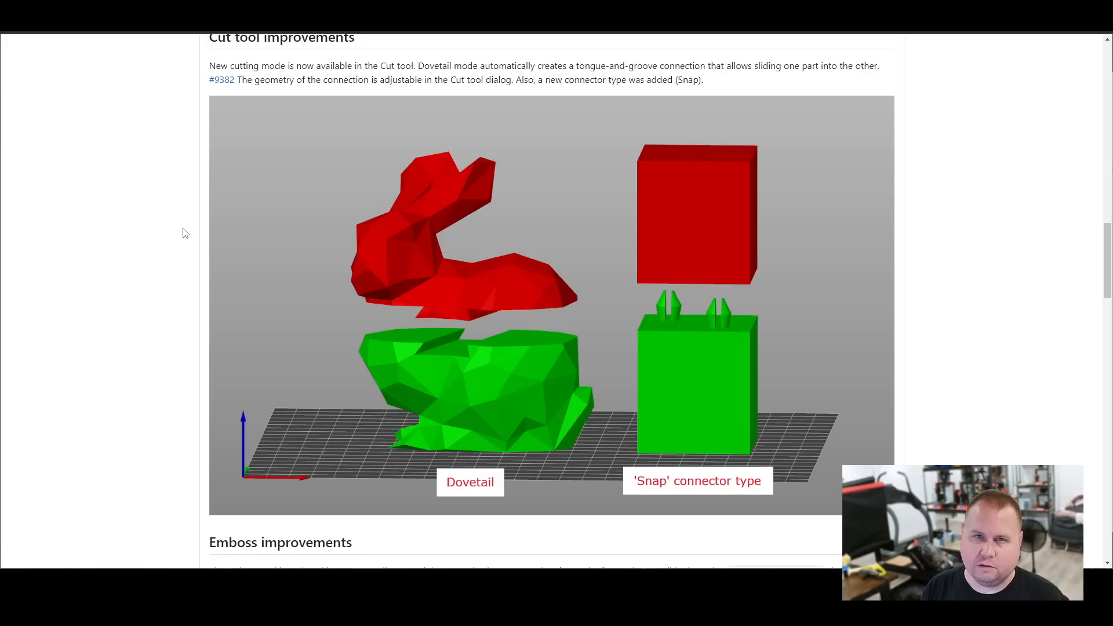
scroll("down", 3)
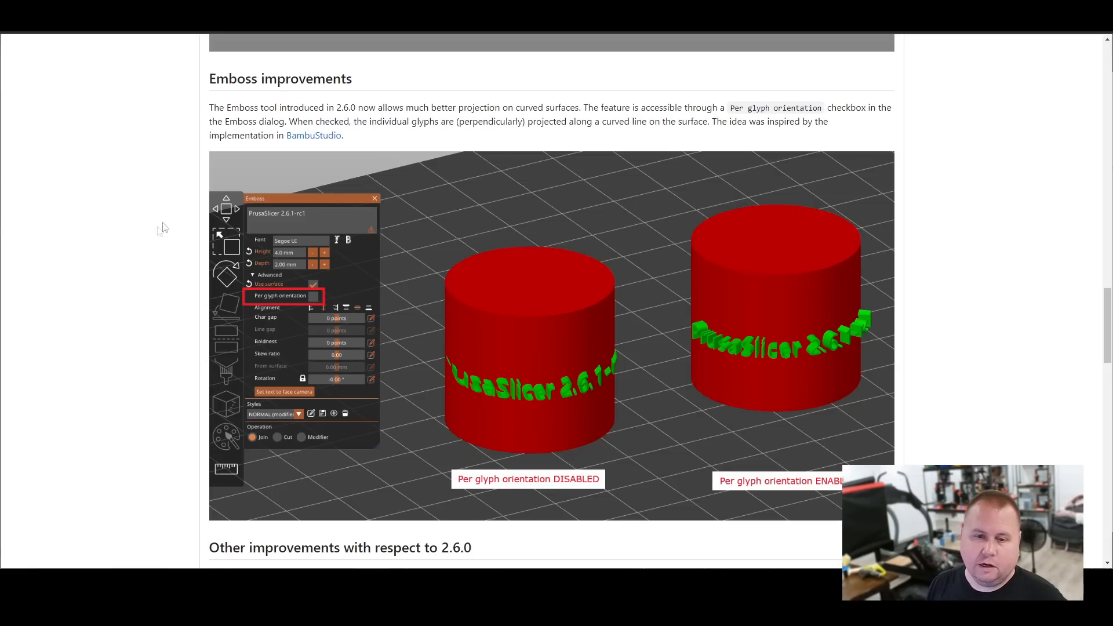
mouse_move(159, 166)
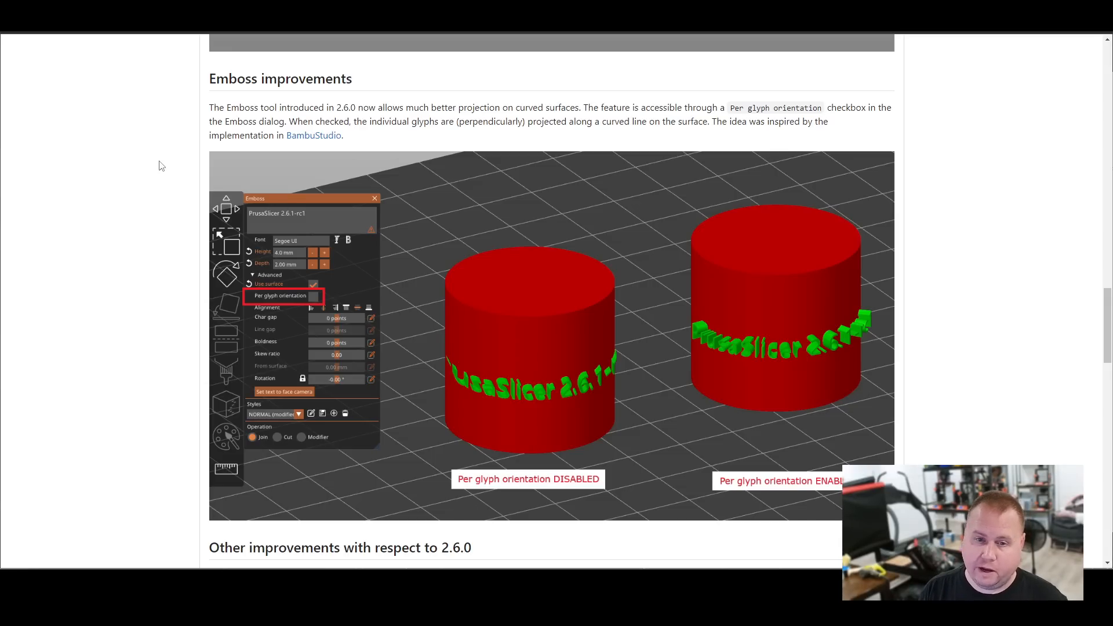
mouse_move(170, 169)
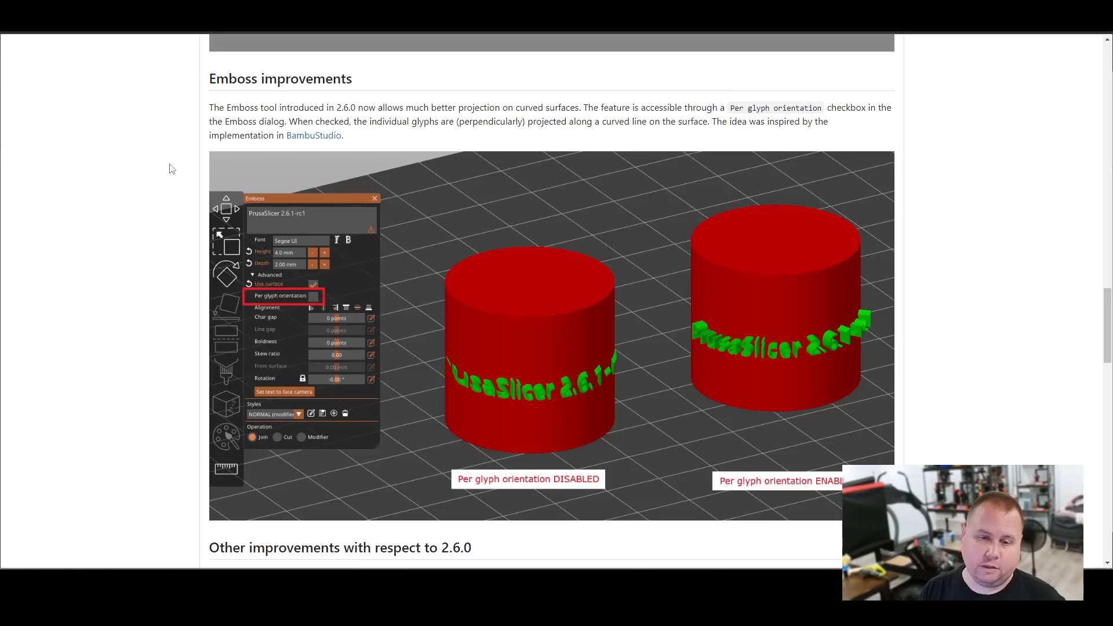
mouse_move(161, 161)
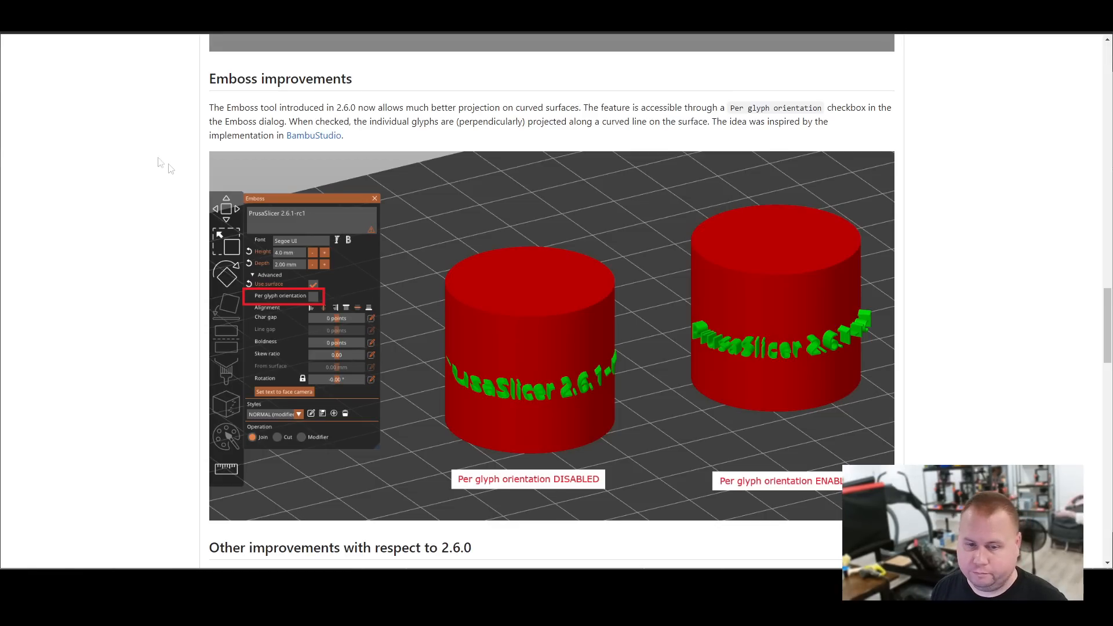
- Scroll through the Emboss images to the 'Other improvements with respect to 2.6.0' list
scroll("down", 3)
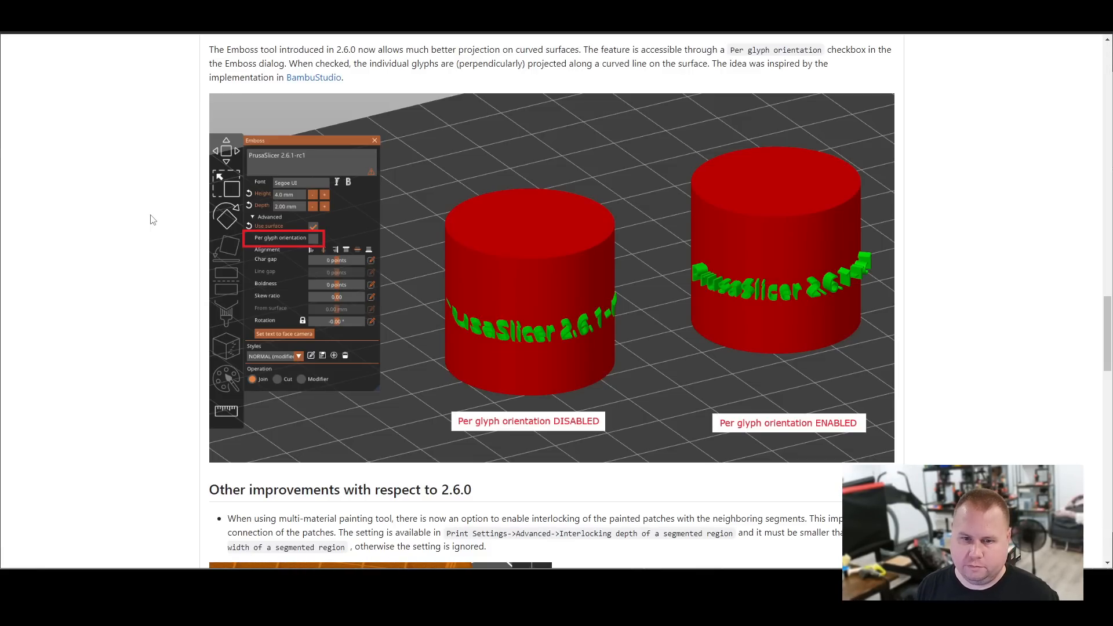
scroll("down", 3)
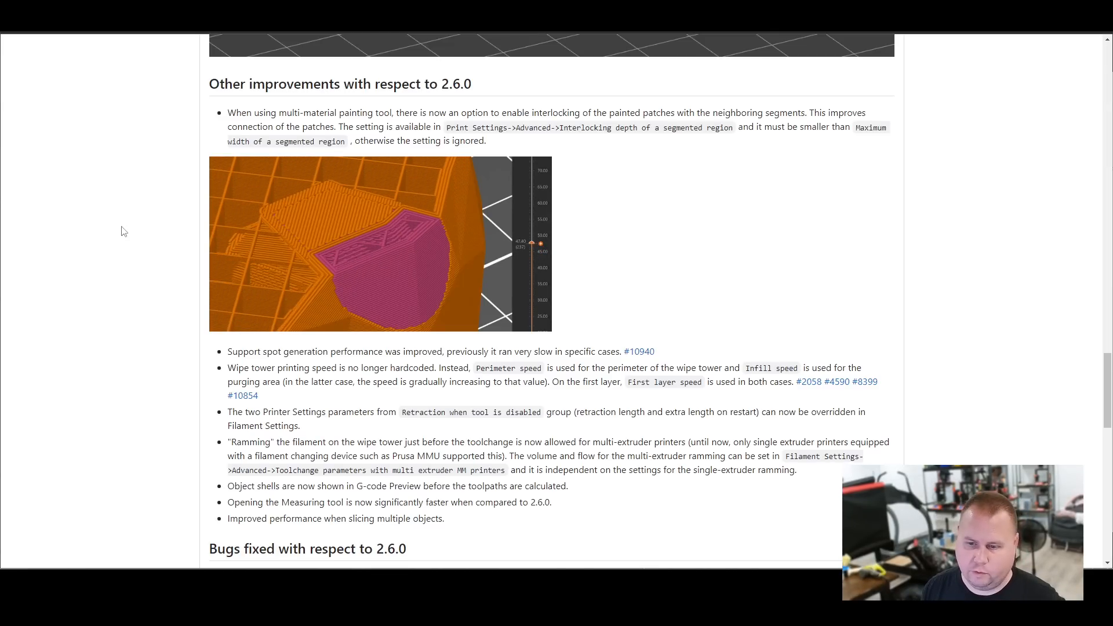
- Scroll through Bugs fixed, Translations, Profiles and Infrastructure at the end of the notes
scroll("down", 3)
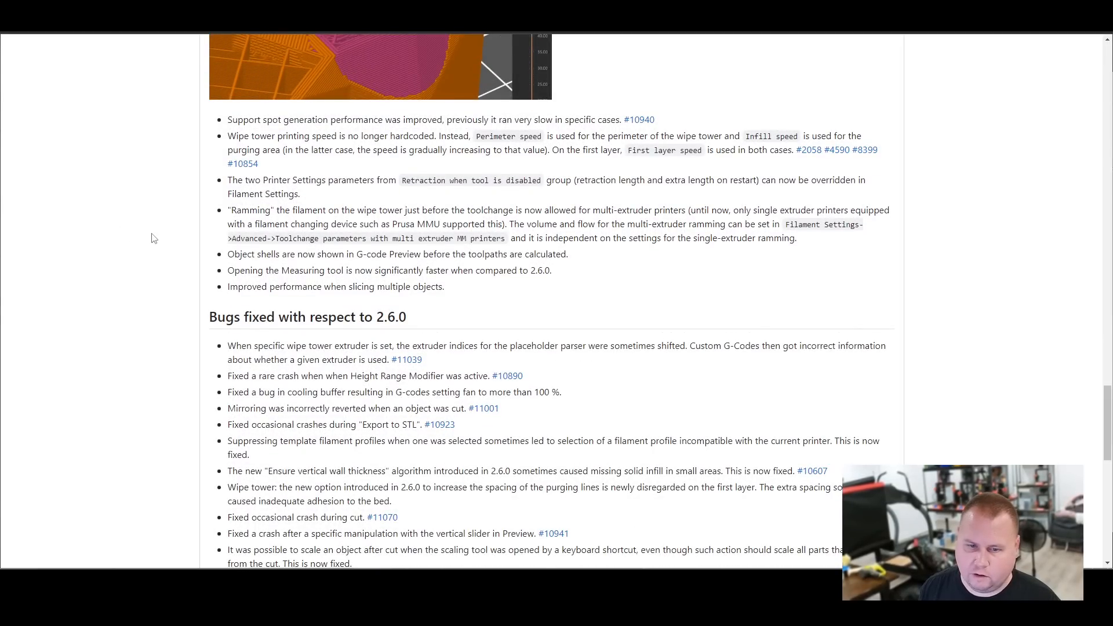
scroll("down", 3)
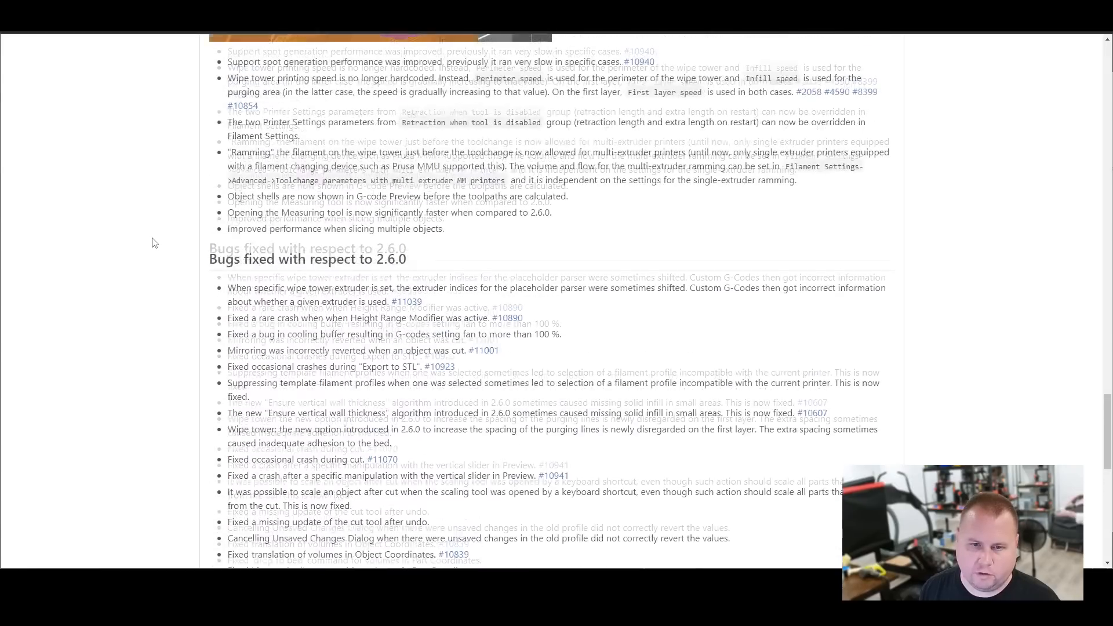
scroll("down", 3)
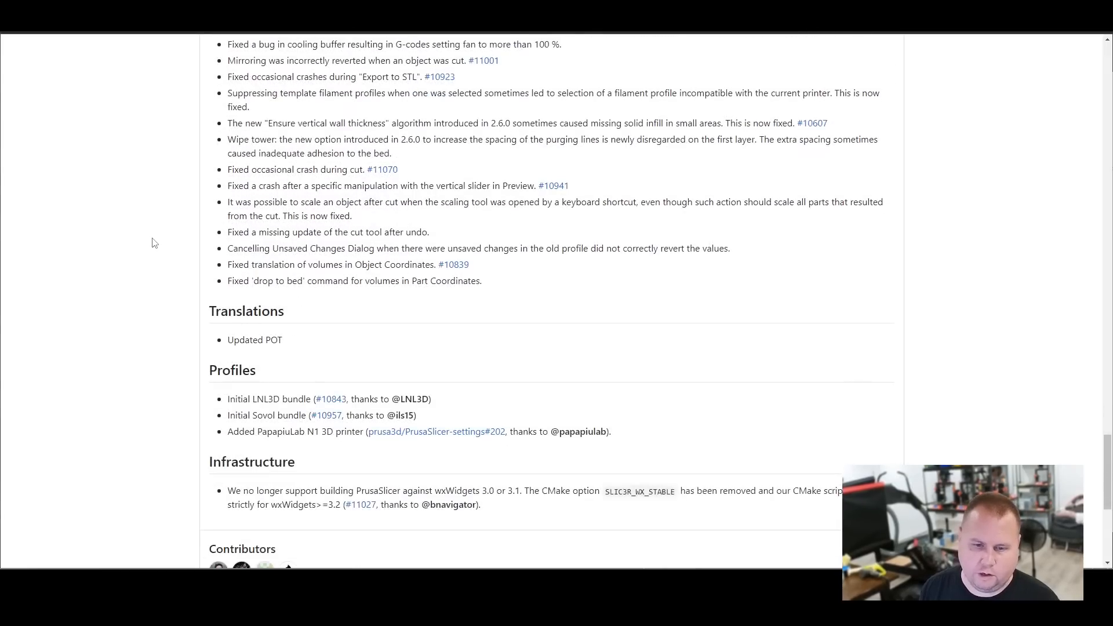
scroll("up", 3)
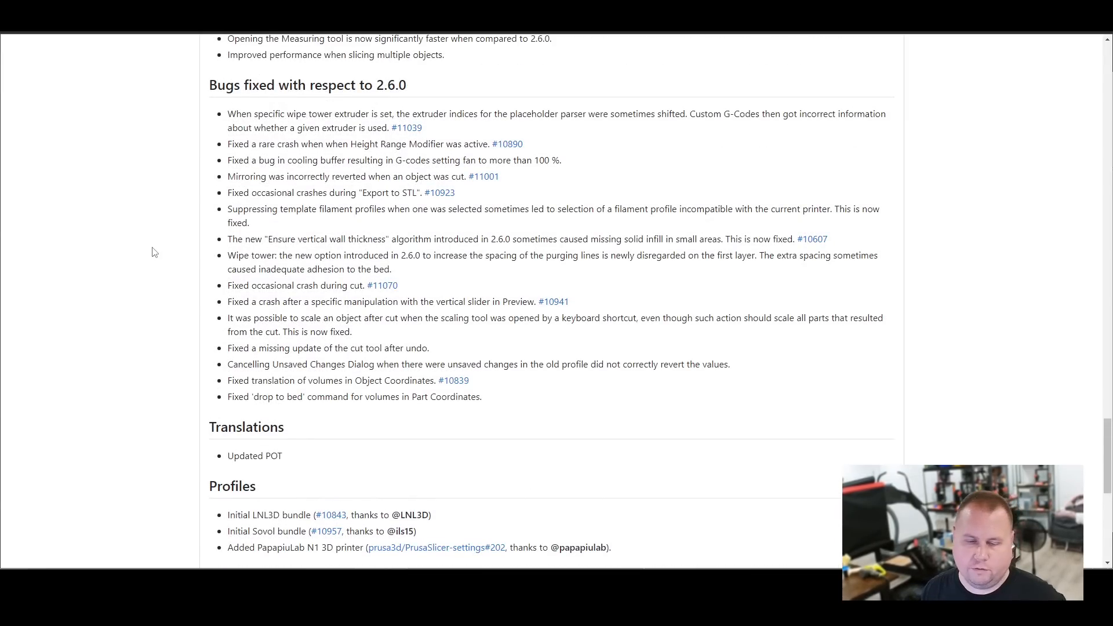
scroll("down", 3)
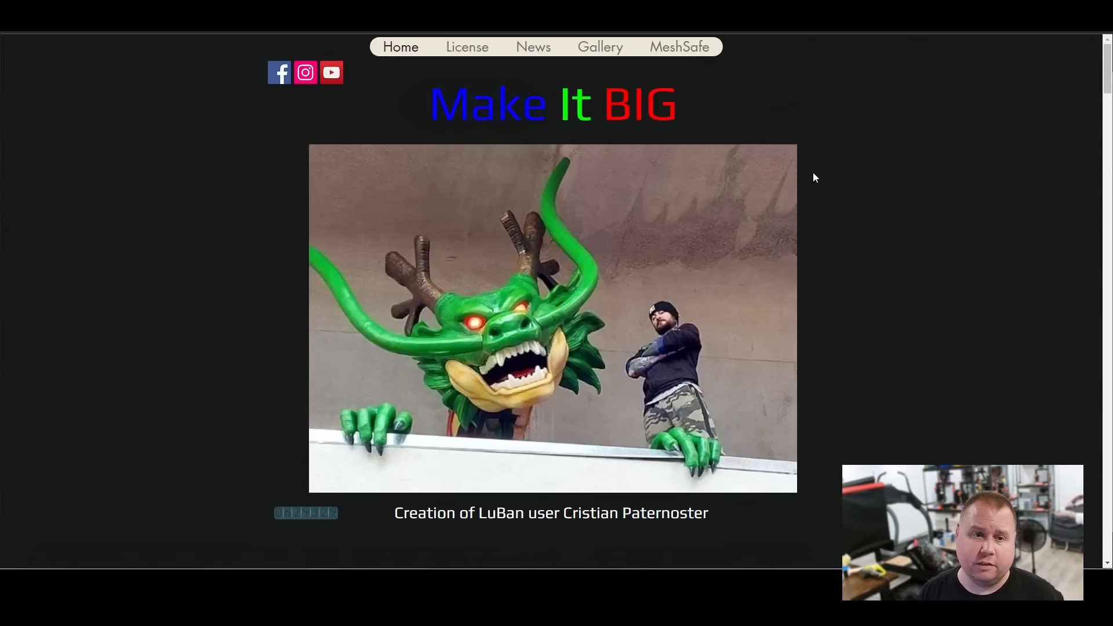
- Scroll the LuBan home page down through photo features to the Mesh Processing Module entry
scroll("down", 3)
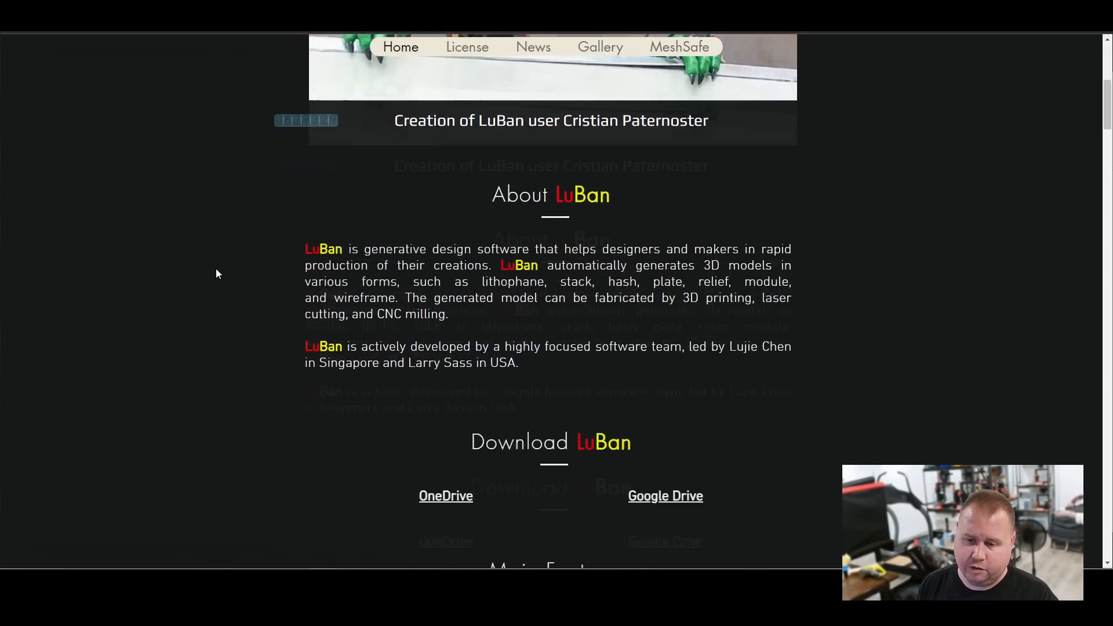
scroll("down", 3)
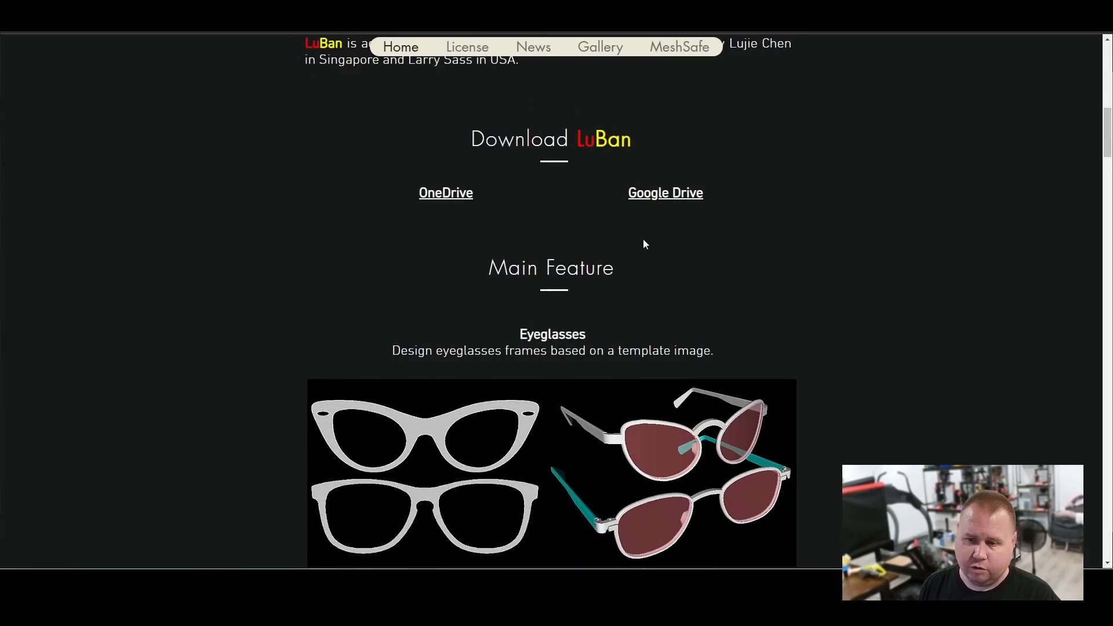
scroll("down", 3)
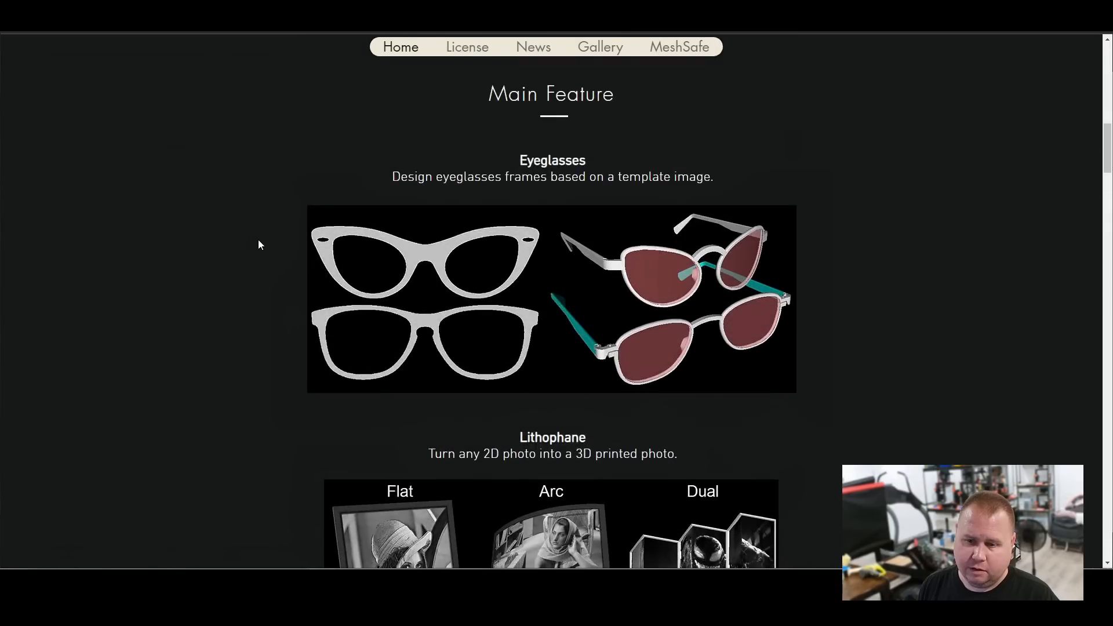
scroll("down", 3)
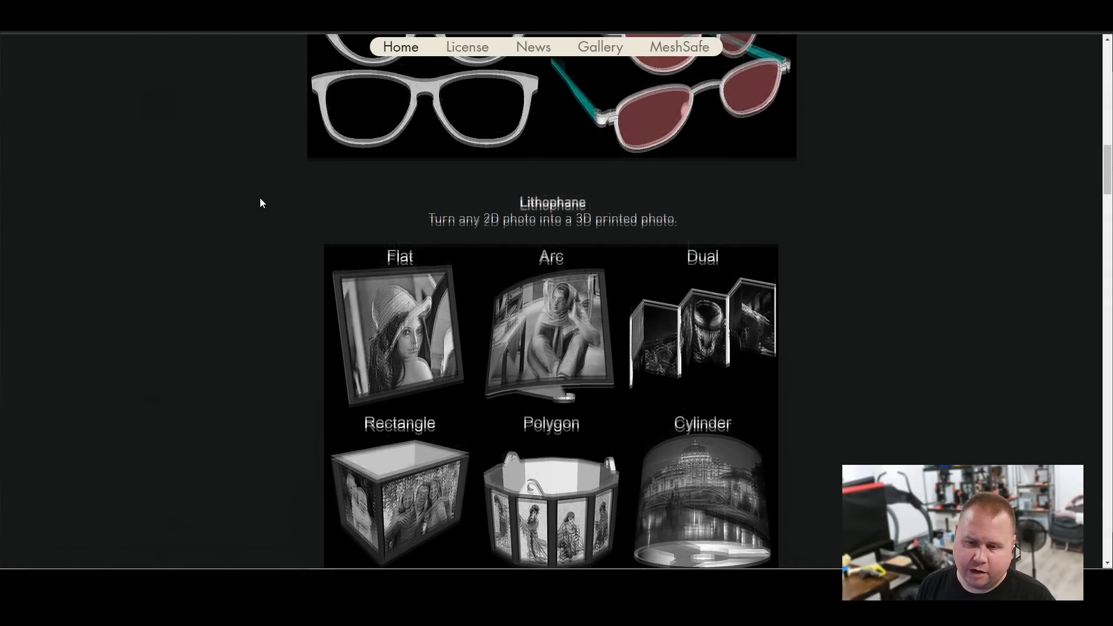
scroll("down", 3)
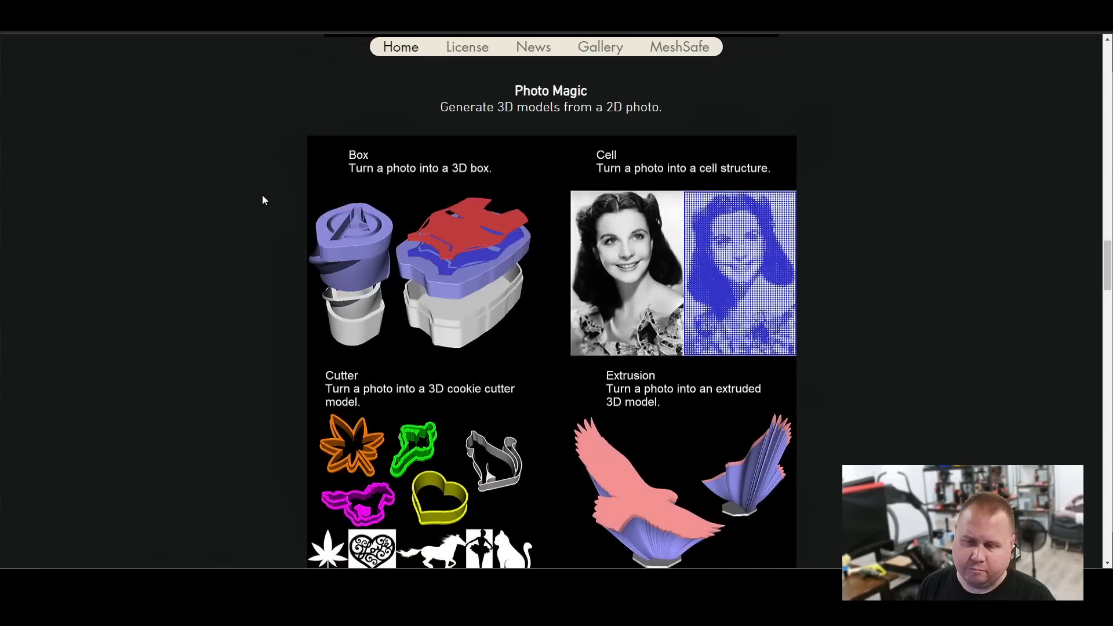
scroll("down", 3)
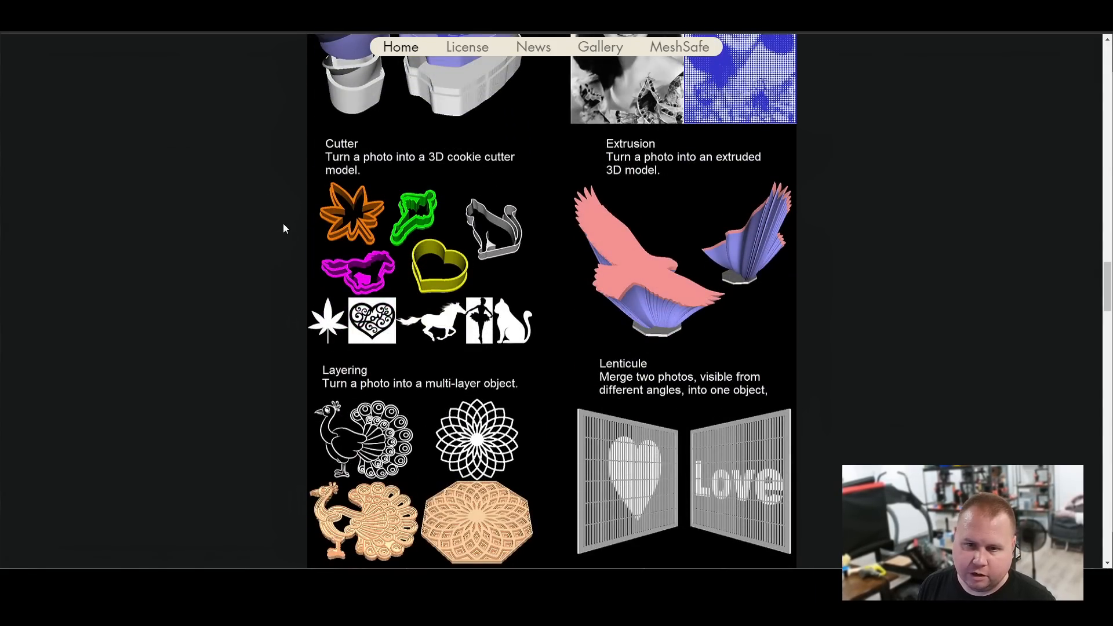
mouse_move(268, 249)
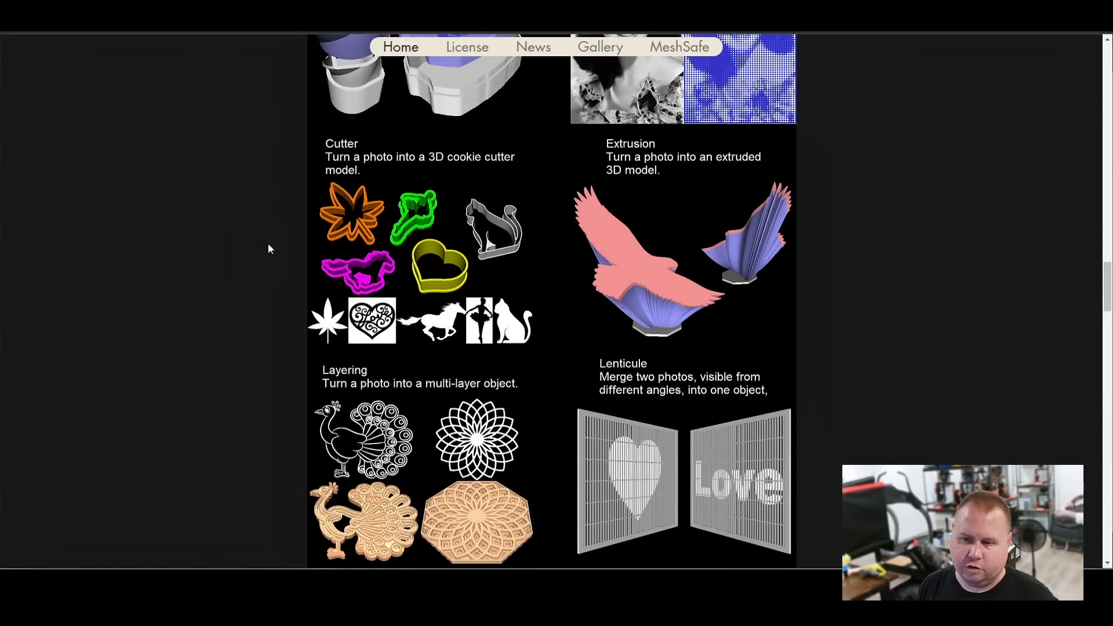
scroll("down", 3)
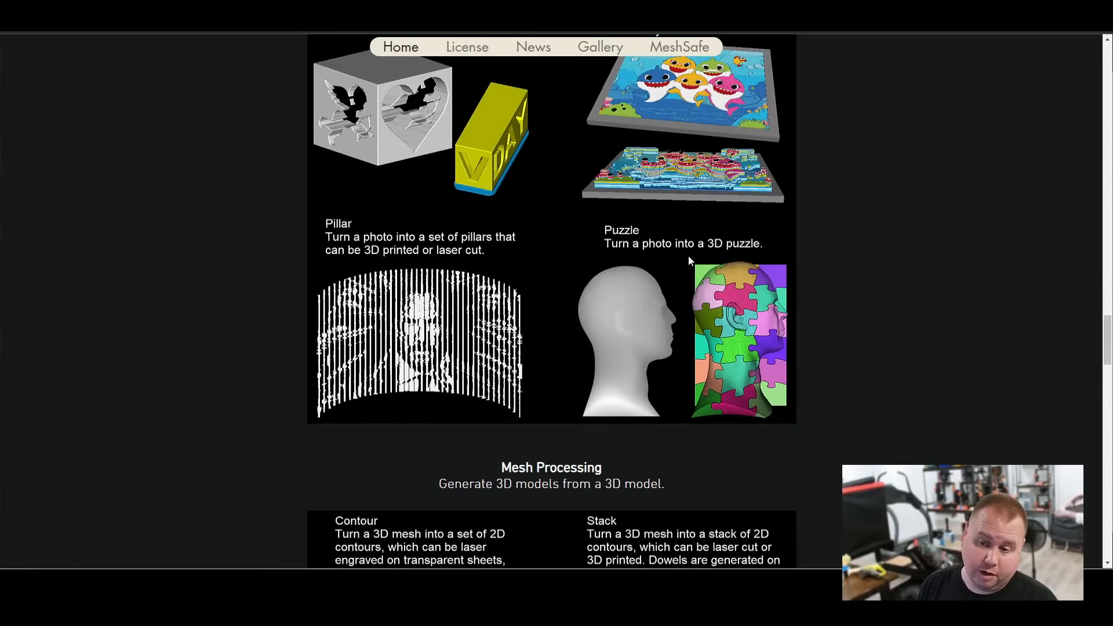
scroll("down", 3)
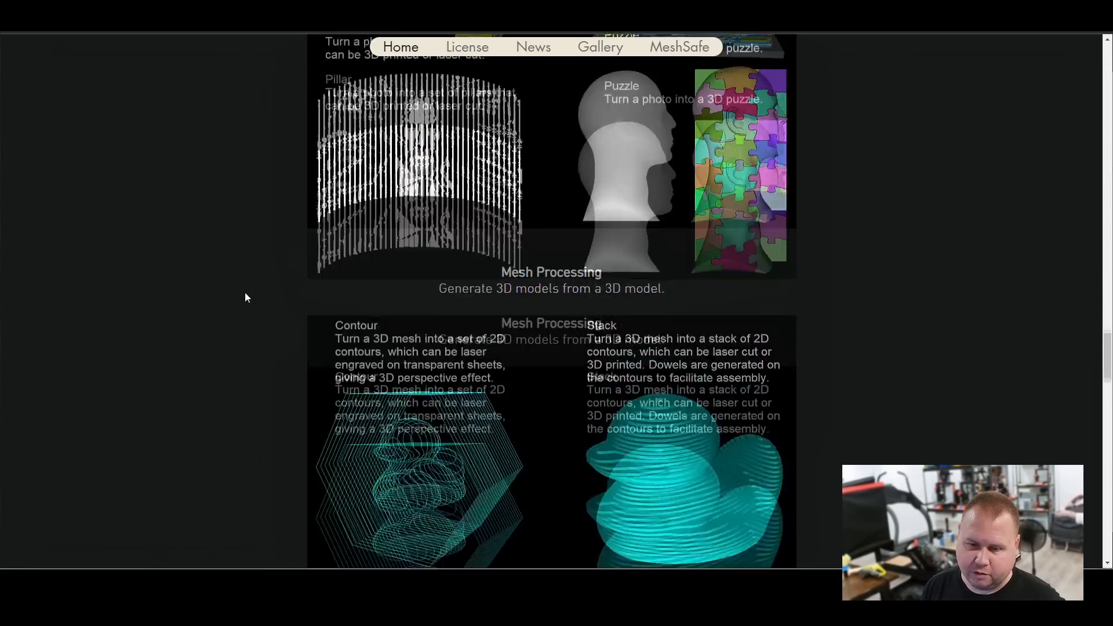
scroll("down", 3)
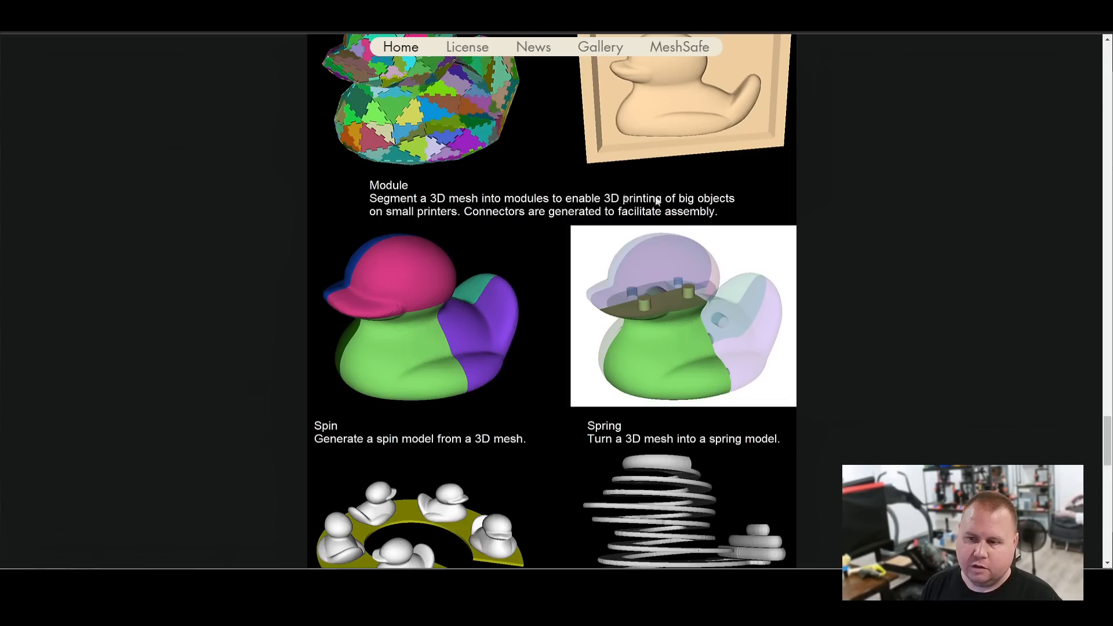
mouse_move(725, 325)
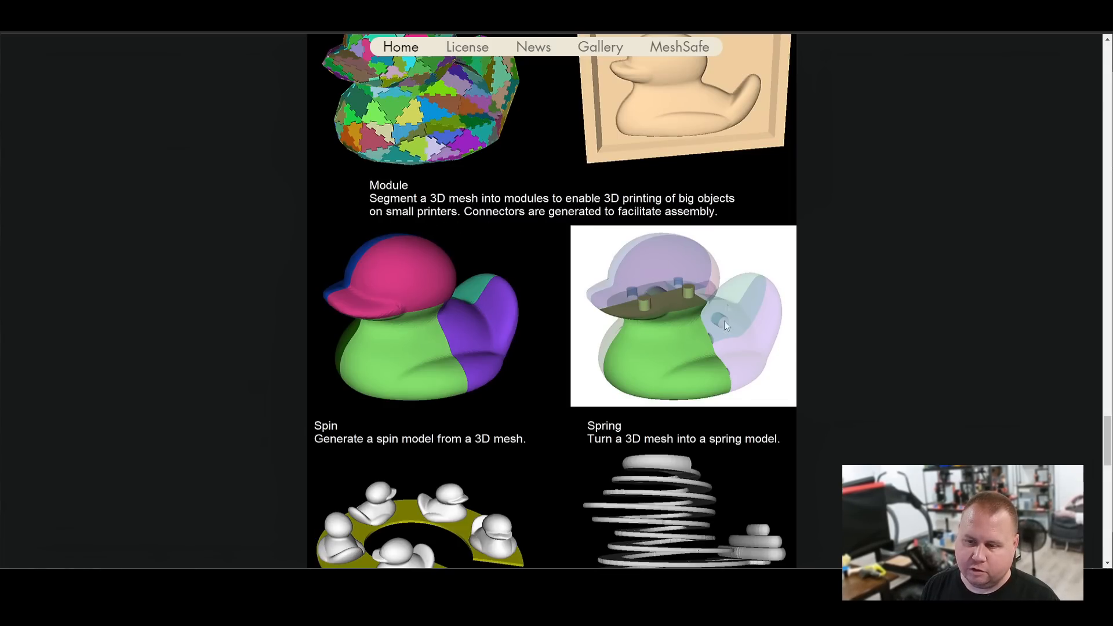
scroll("down", 3)
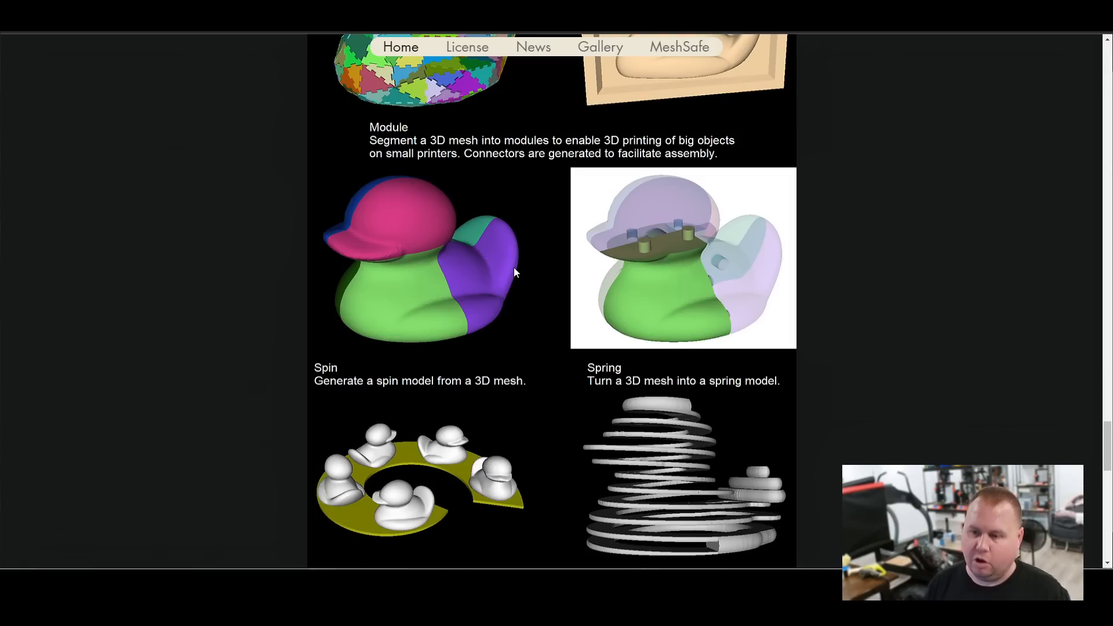
scroll("down", 3)
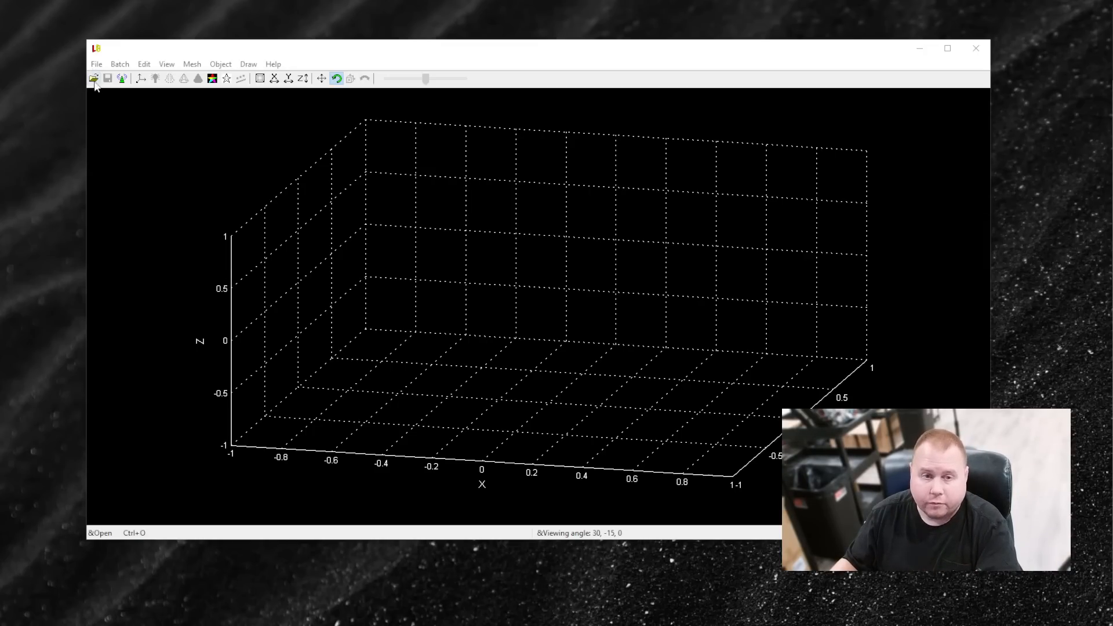
- Load the tooth.stl model into the LuBan workspace
left_click(92, 79)
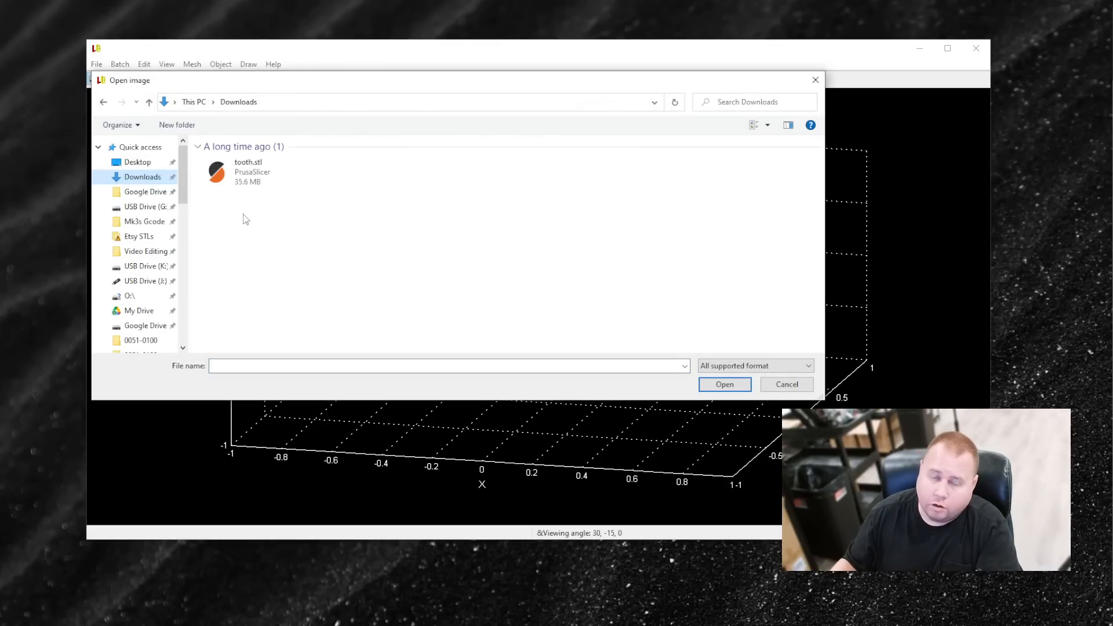
left_click(253, 172)
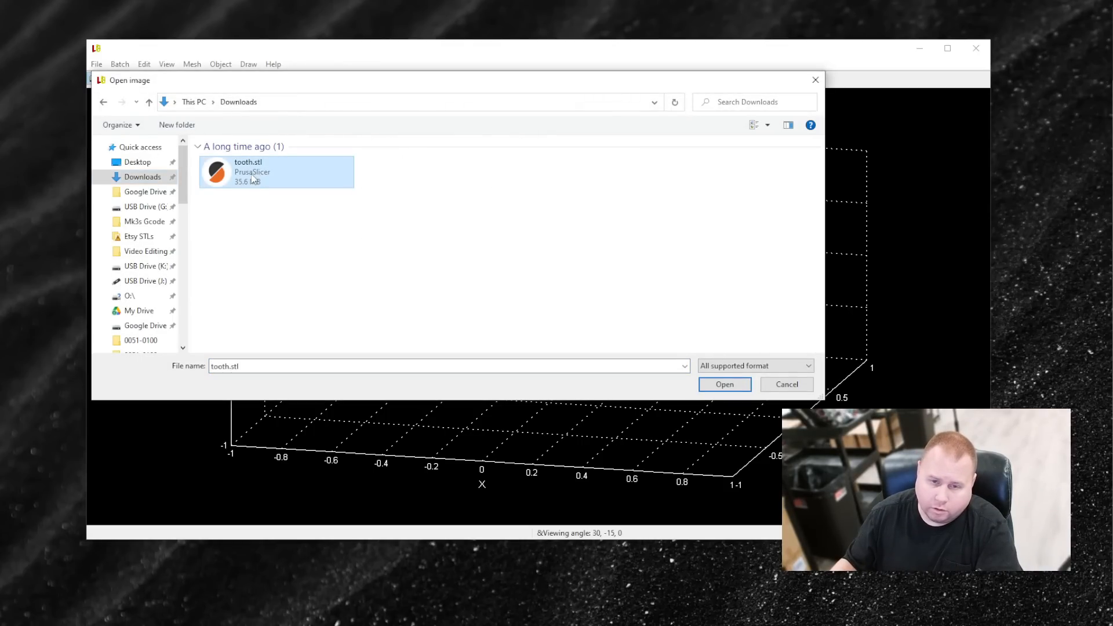
left_click(724, 384)
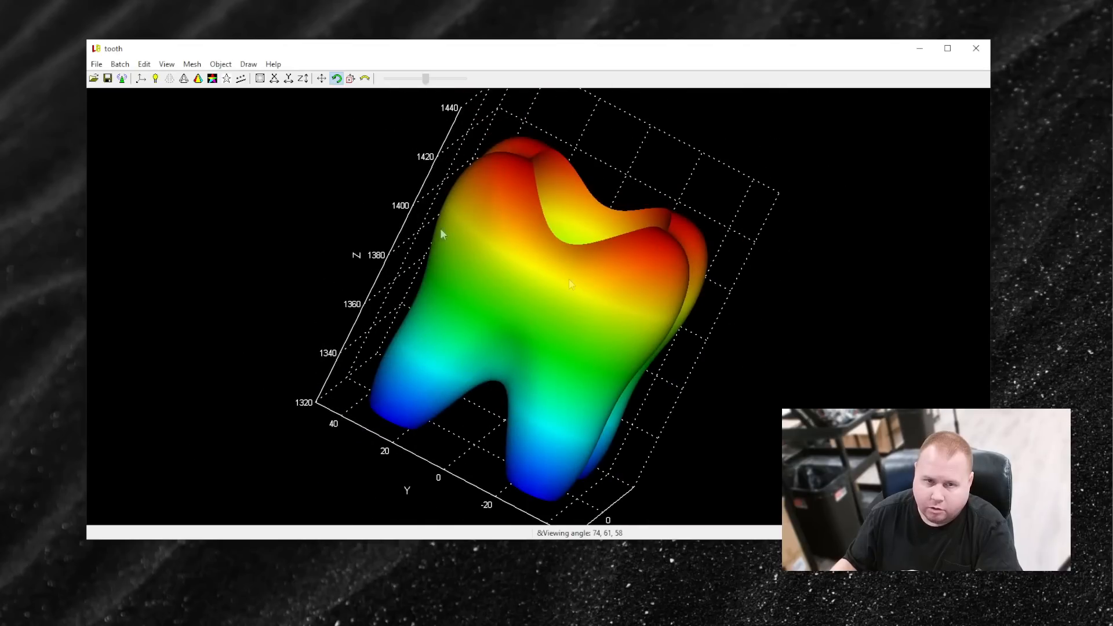
- Start the Modular cut, dismissing the update tip and confirming millimetres as the model unit
left_click(192, 64)
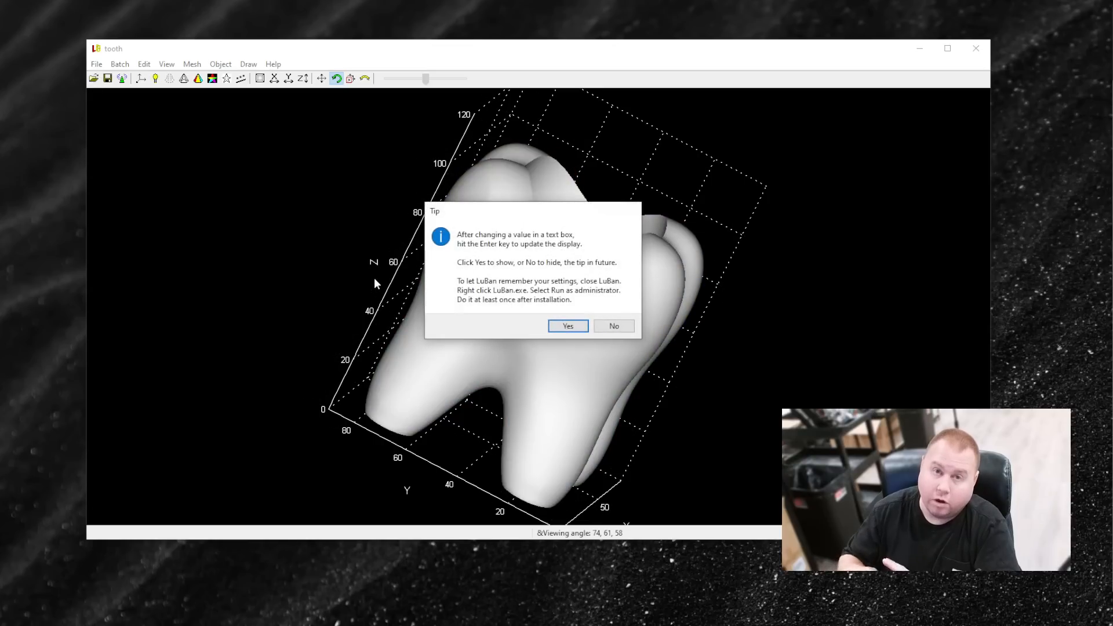
left_click(567, 325)
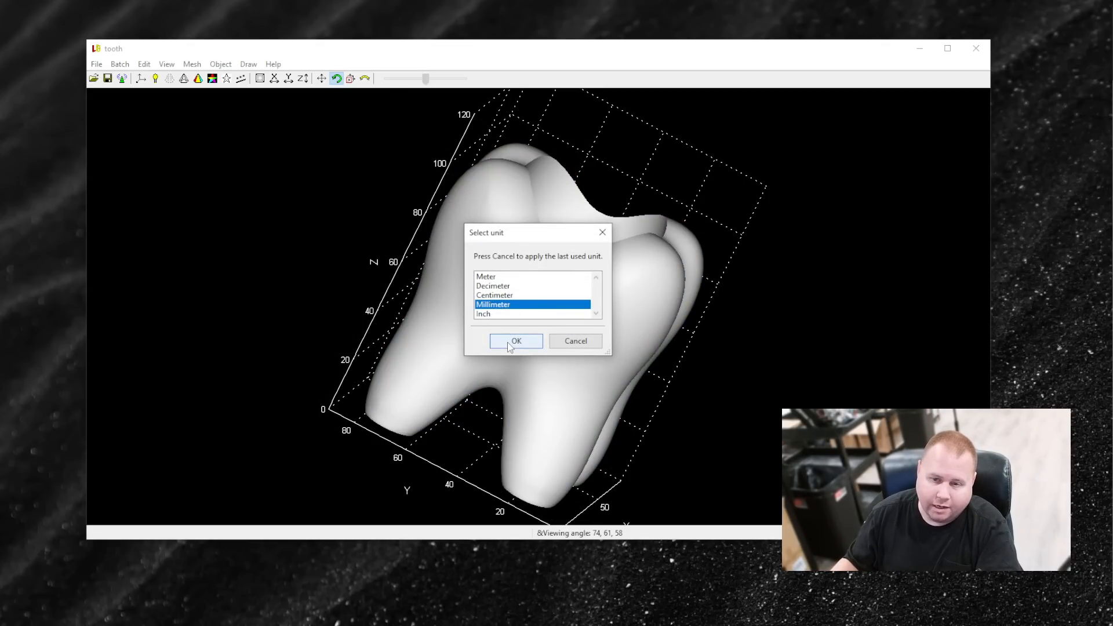
left_click(516, 342)
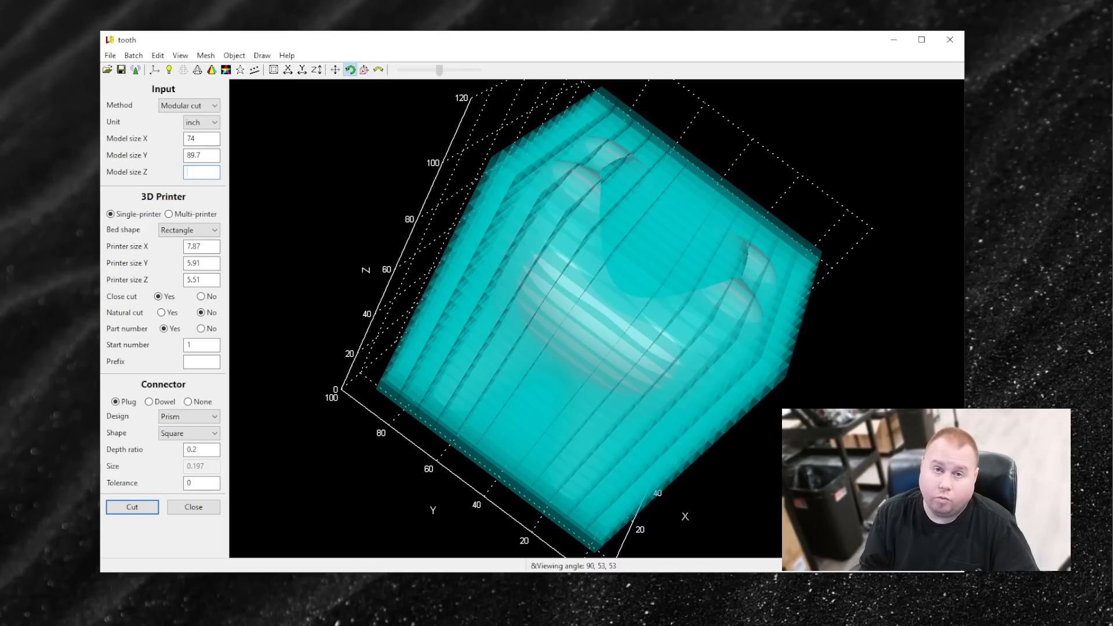
- Set Model size Z to 36 inches, keeping a Rectangle bed and square plug connectors
type("36")
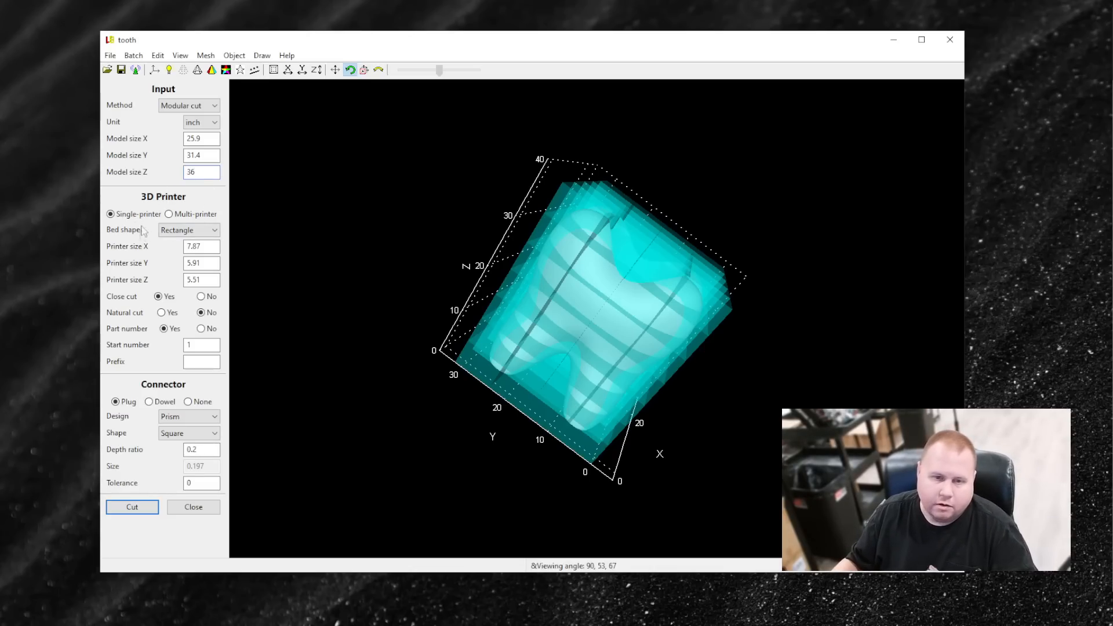
left_click(188, 229)
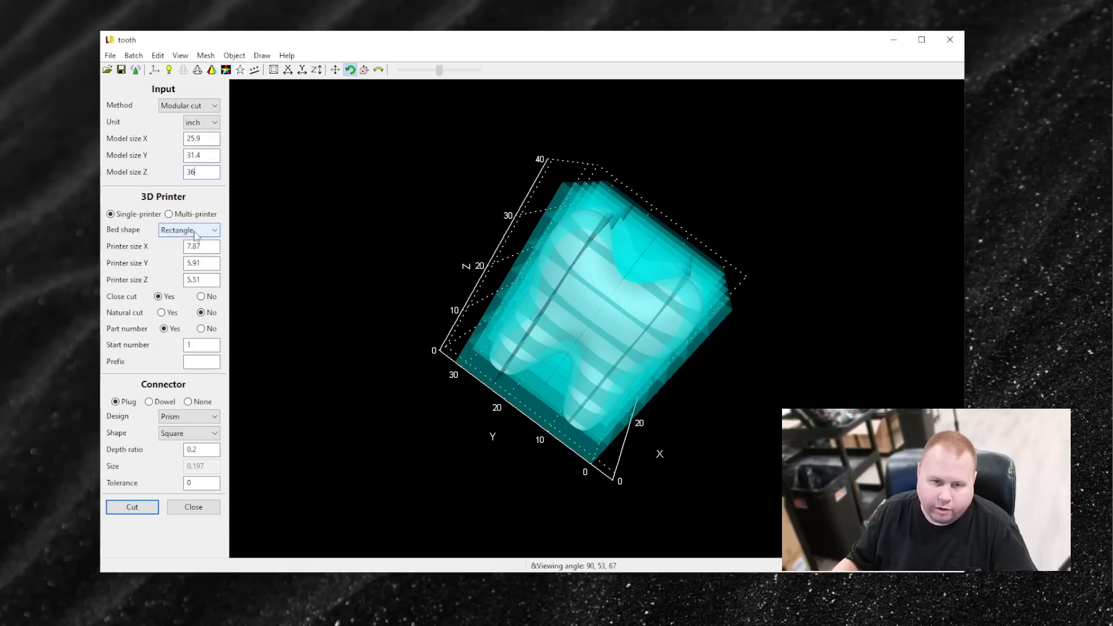
left_click(213, 230)
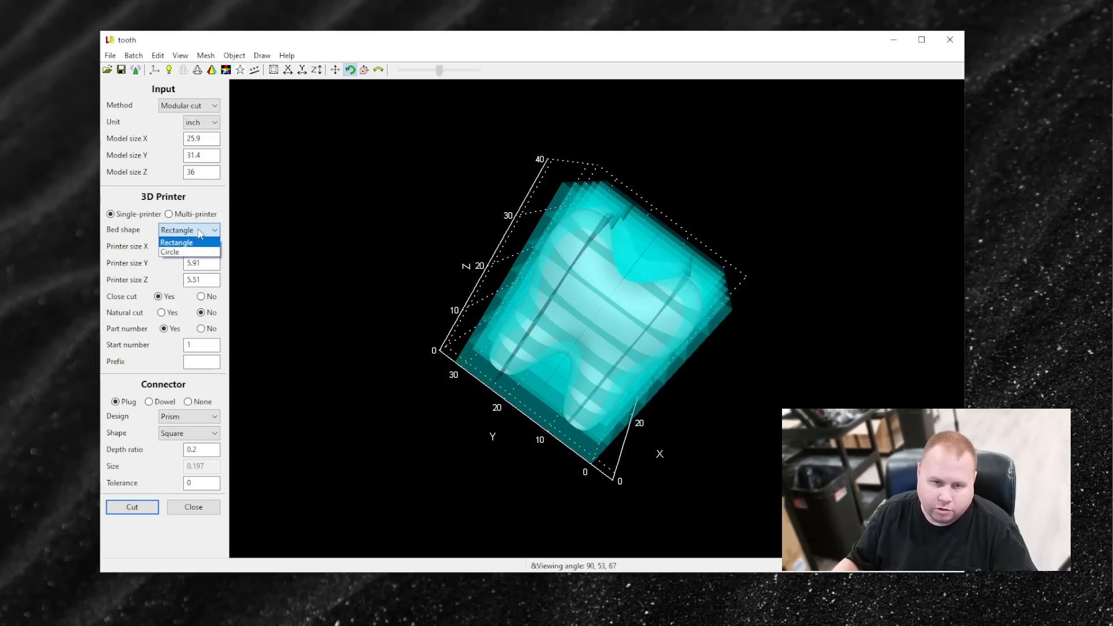
left_click(177, 243)
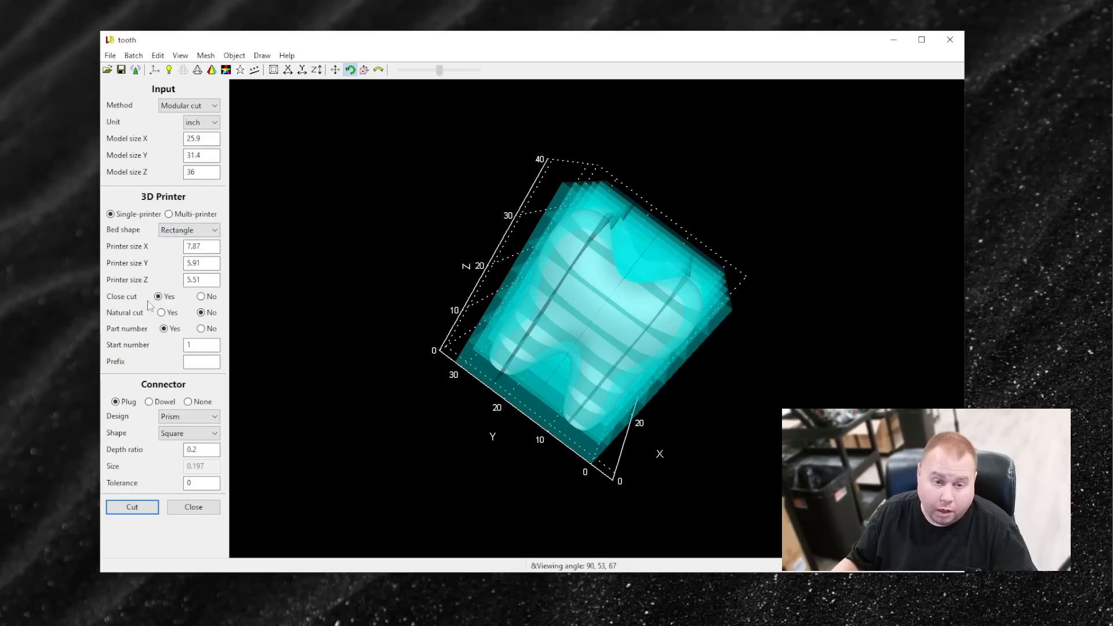
left_click(202, 312)
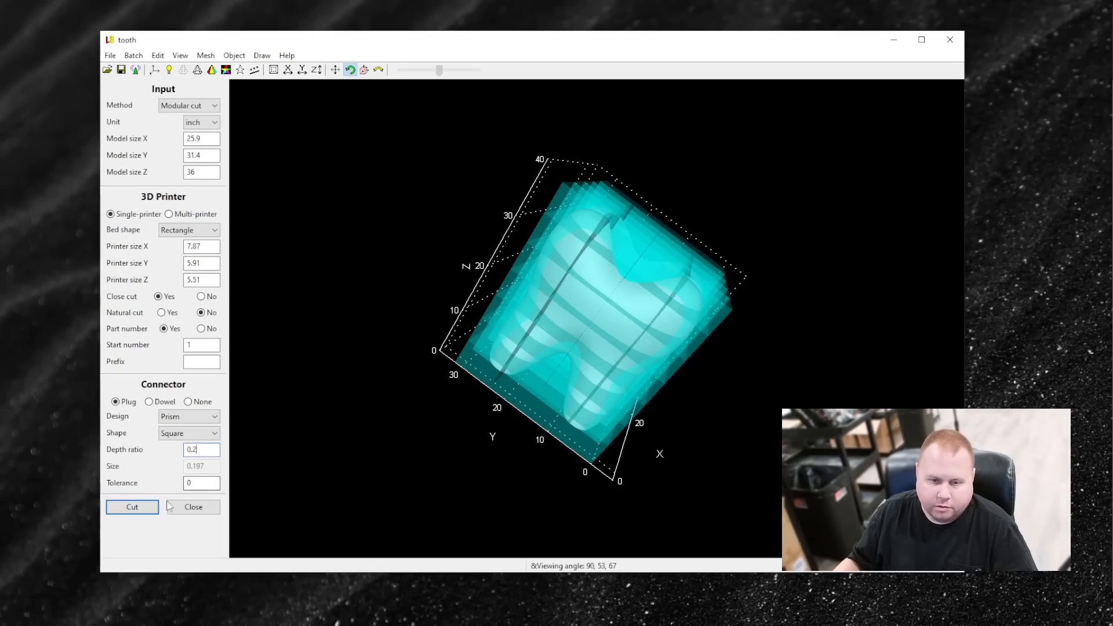
left_click(132, 506)
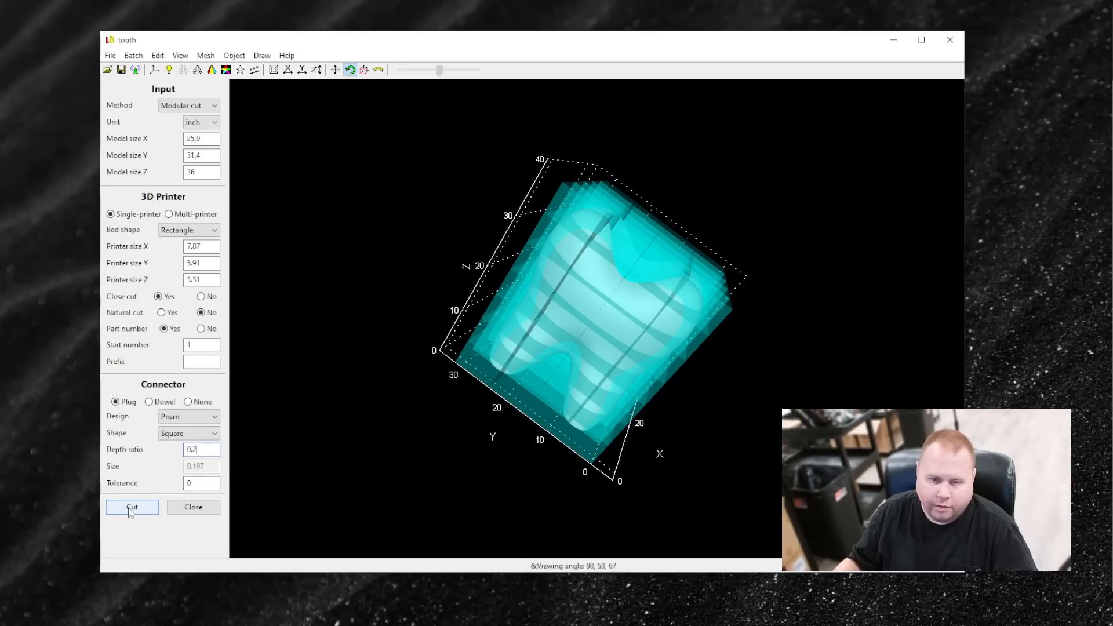
- Cut the tooth into parts and export them to the Downloads folder
left_click(132, 507)
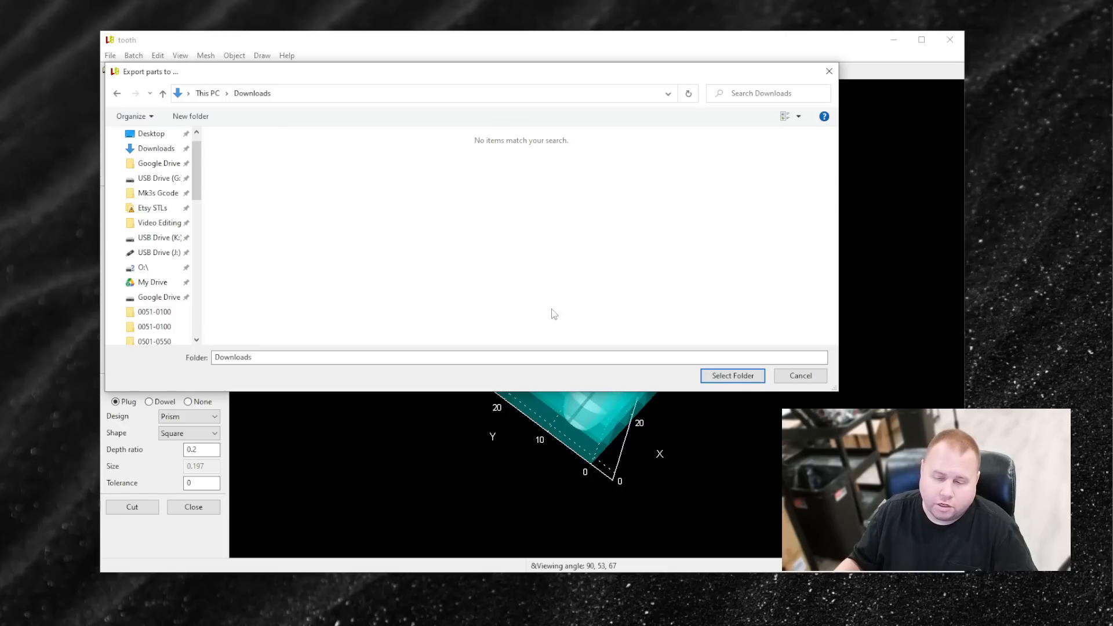
left_click(731, 375)
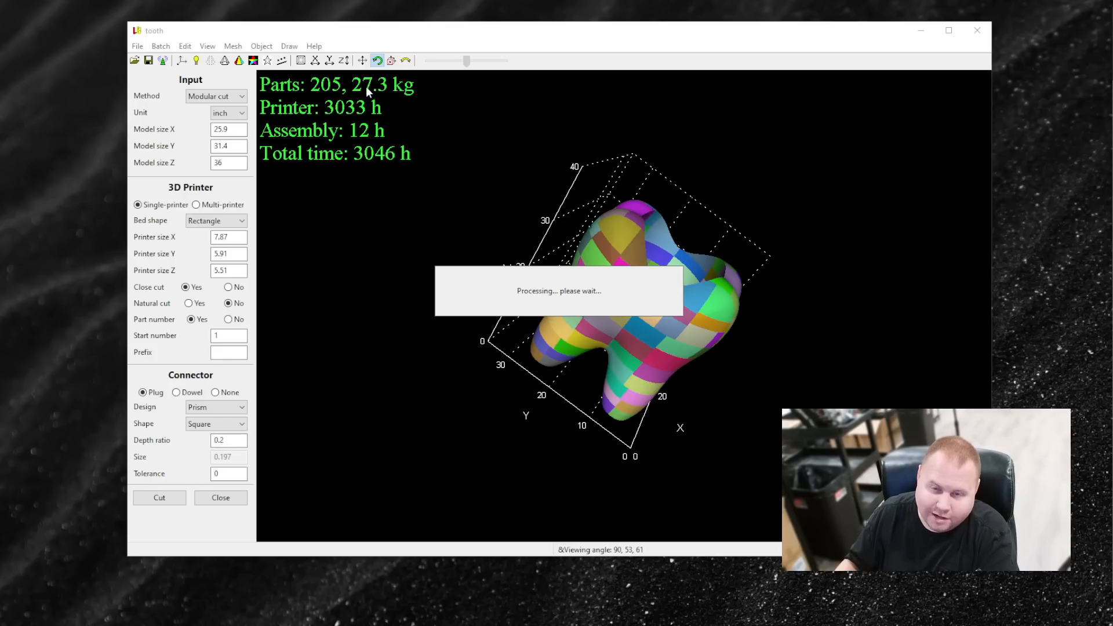
mouse_move(382, 194)
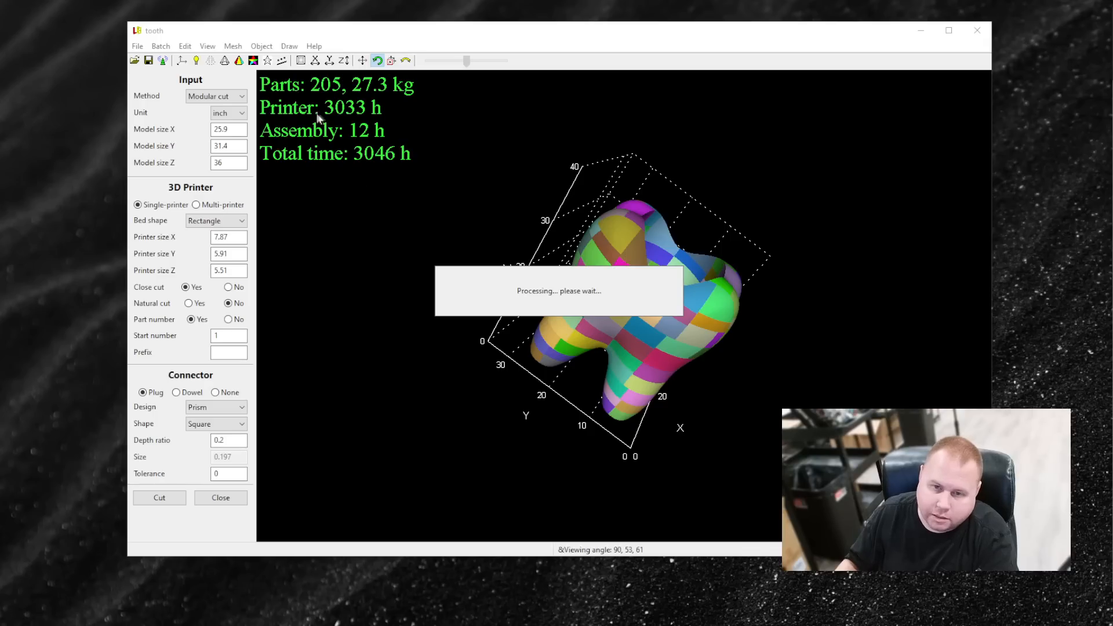
mouse_move(369, 119)
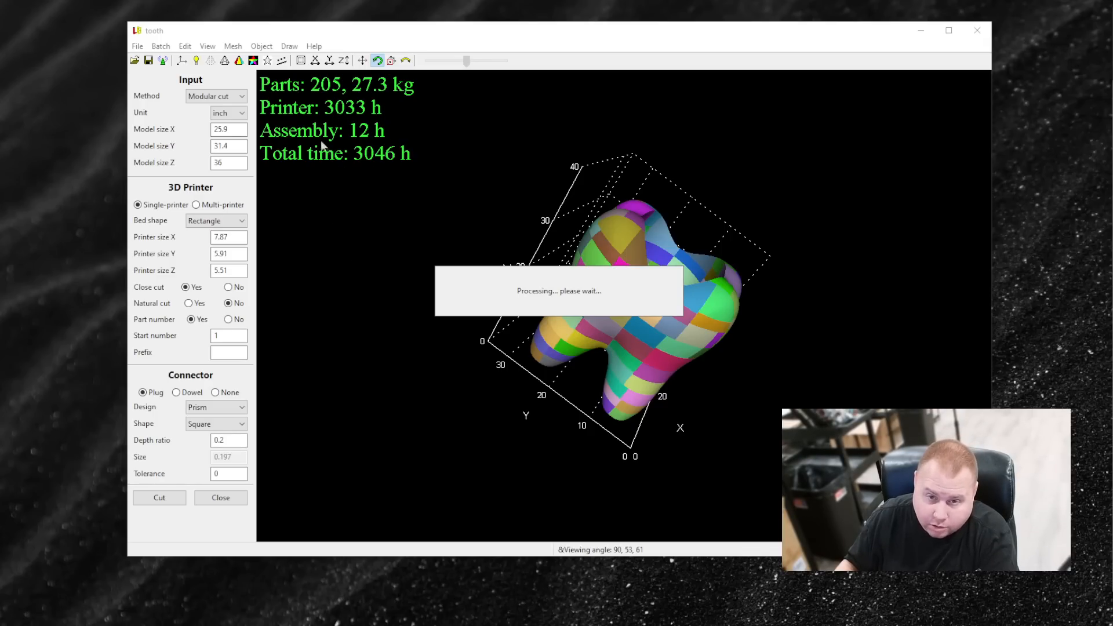
mouse_move(358, 210)
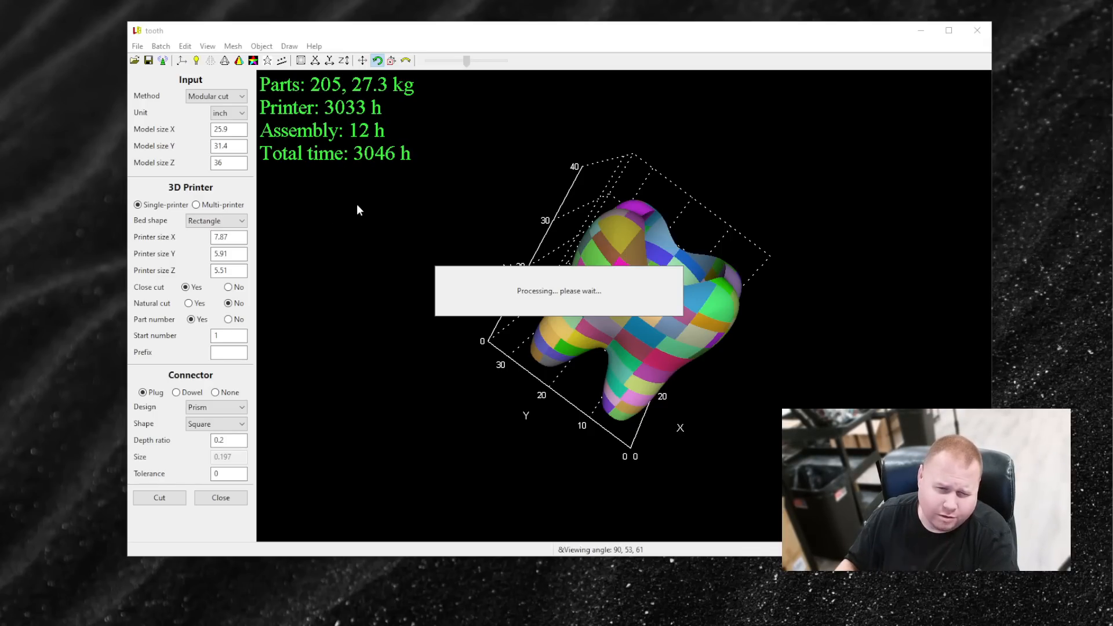
mouse_move(361, 236)
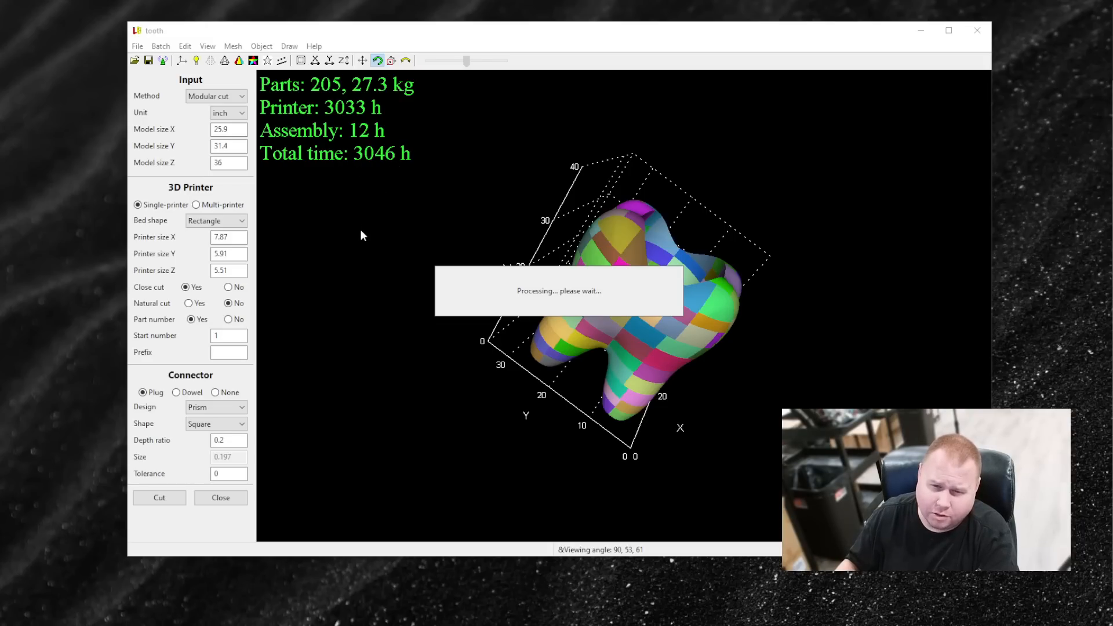
mouse_move(358, 244)
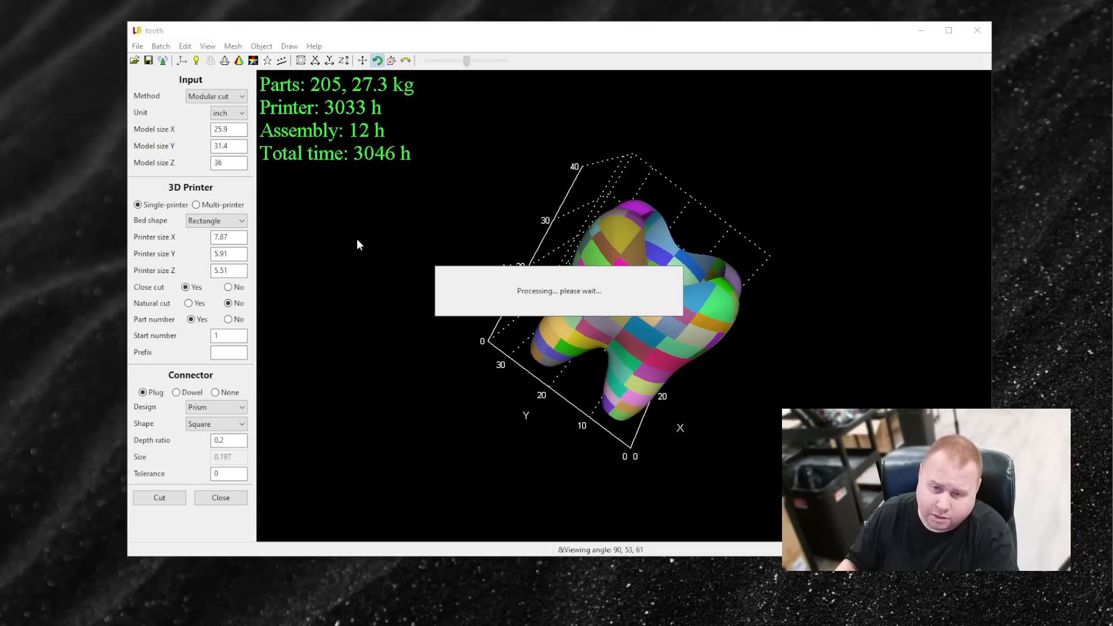